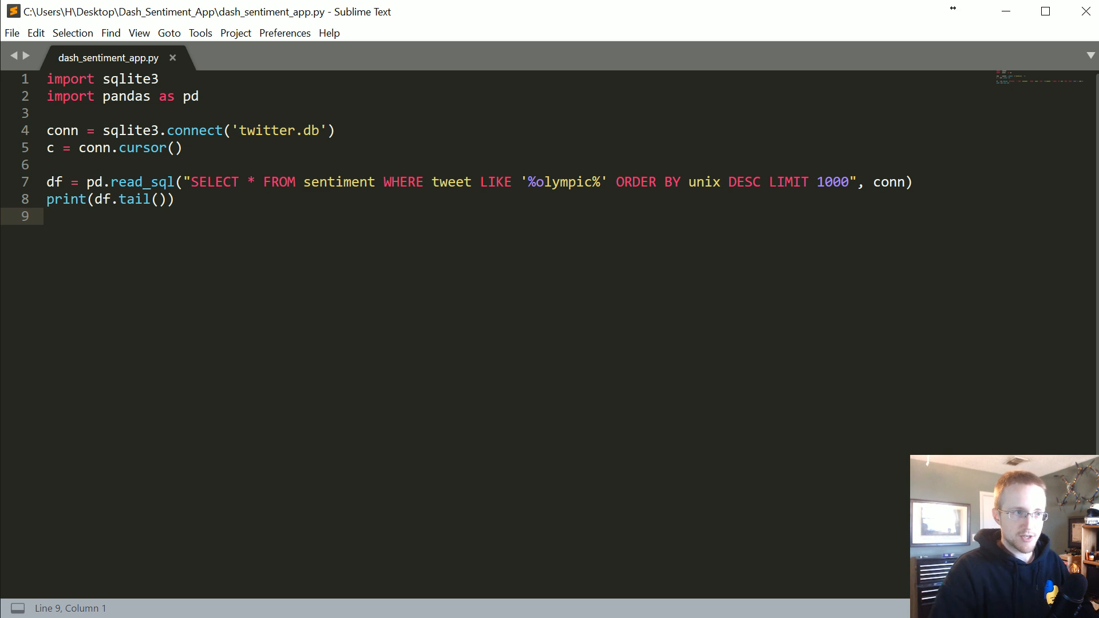
mouse_move(1057, 353)
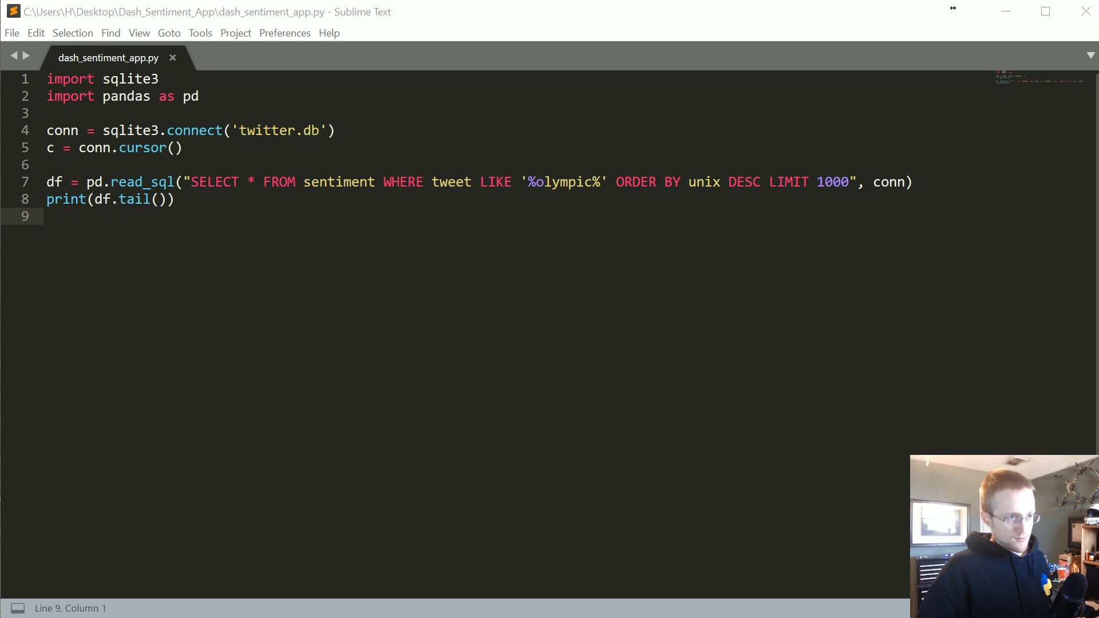
Step: Run the script with Ctrl+B to print the last five olympic tweets with sentiment scores
key("ctrl+a")
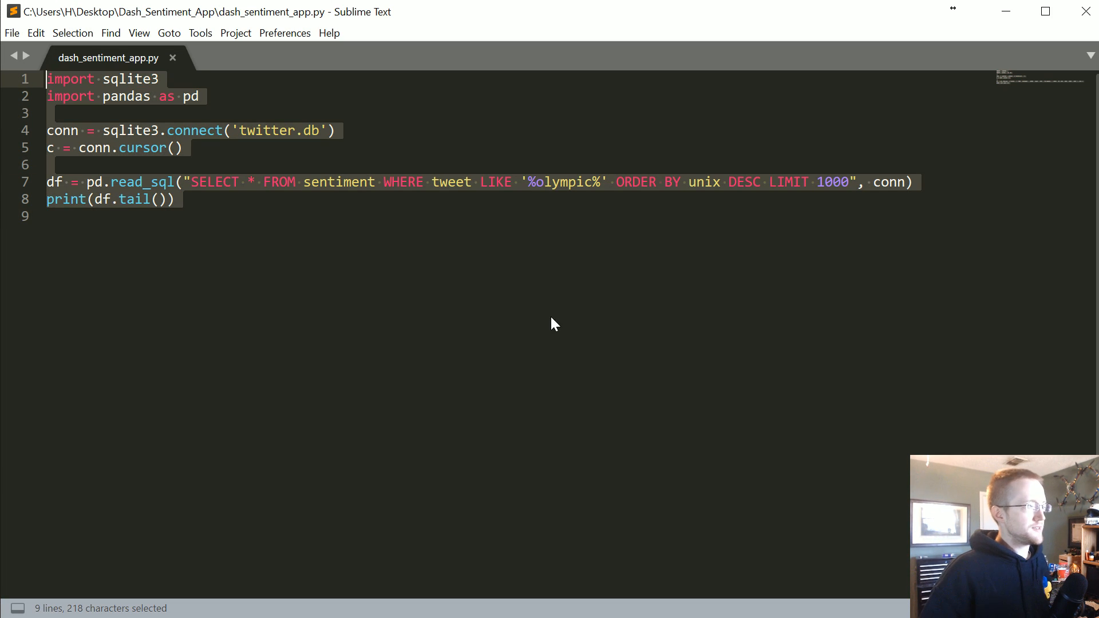
mouse_move(554, 320)
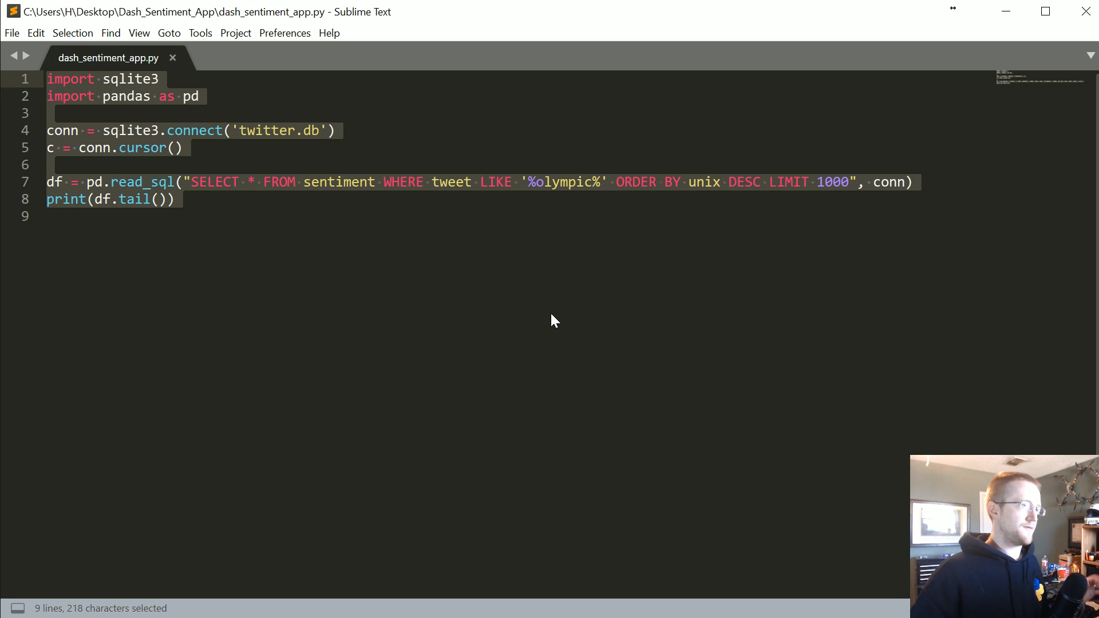
double_click(563, 182)
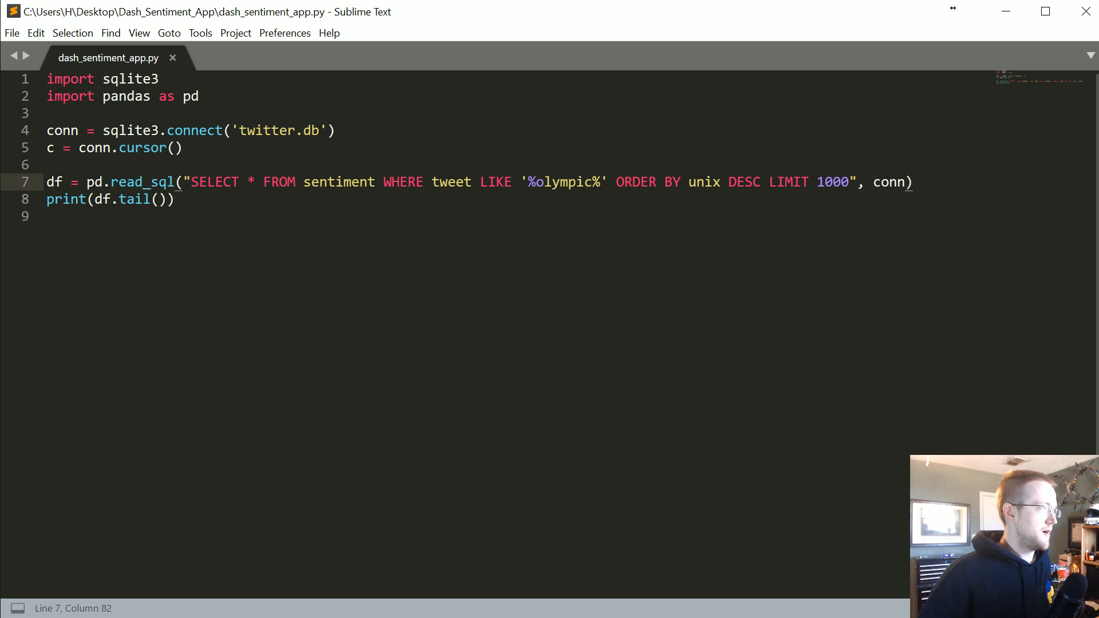
double_click(135, 199)
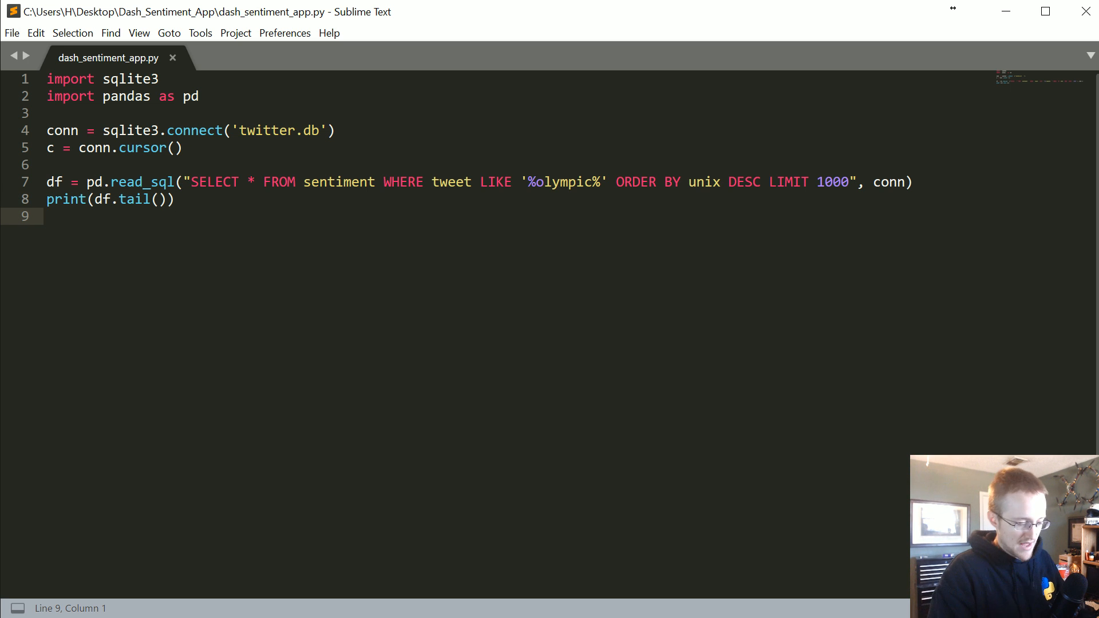
key("ctrl+b")
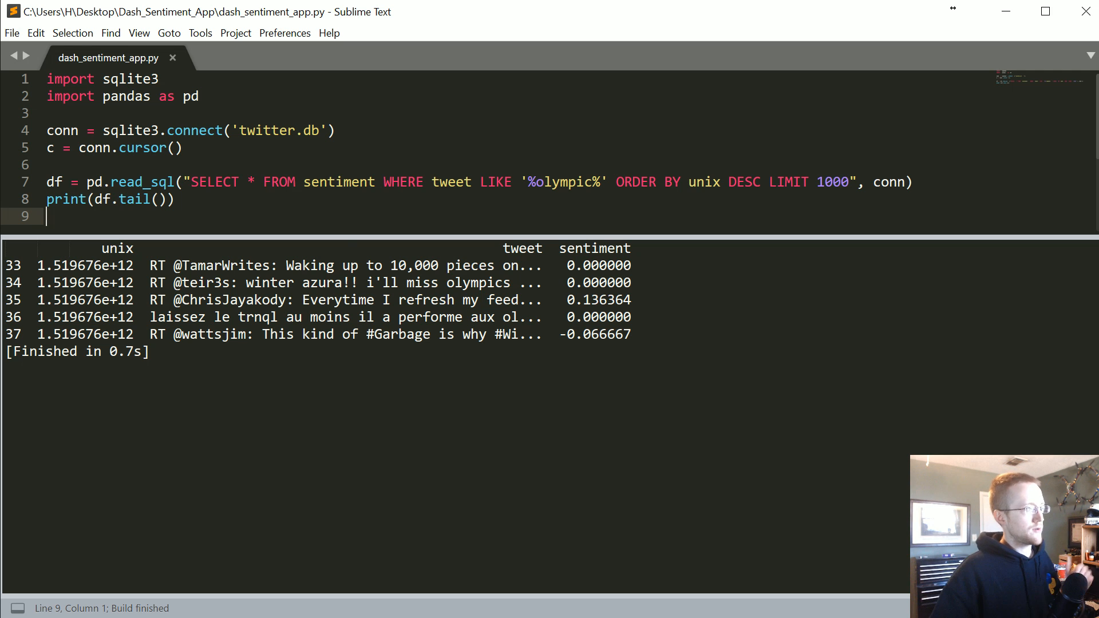
mouse_move(344, 245)
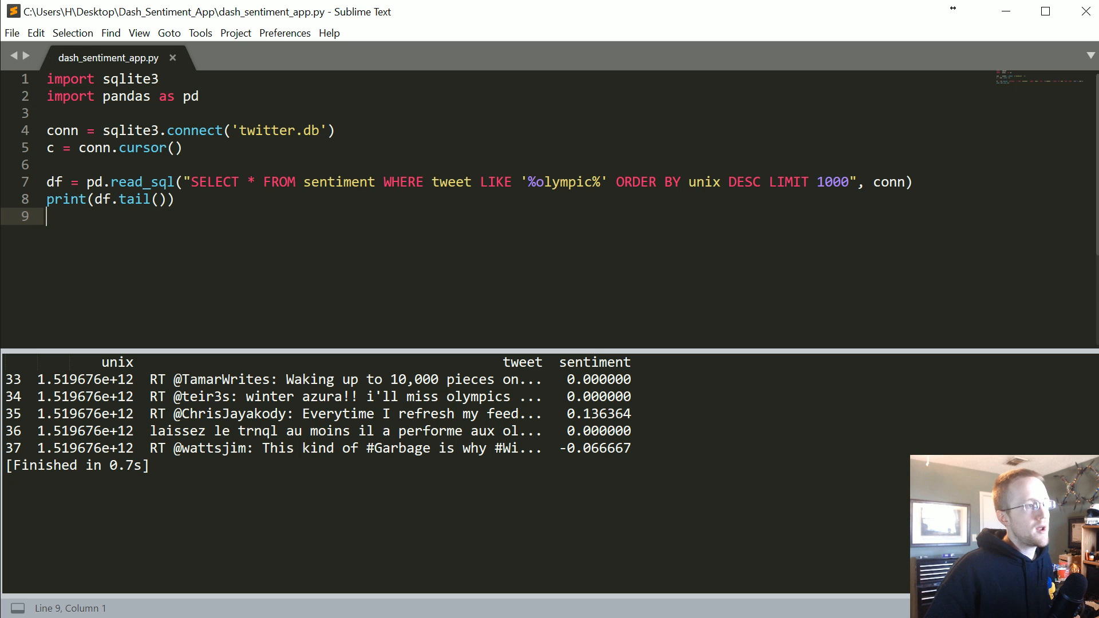
Step: Highlight DESC, LIMIT, unix and 1000 in the query while explaining the ordering and row limit
double_click(743, 182)
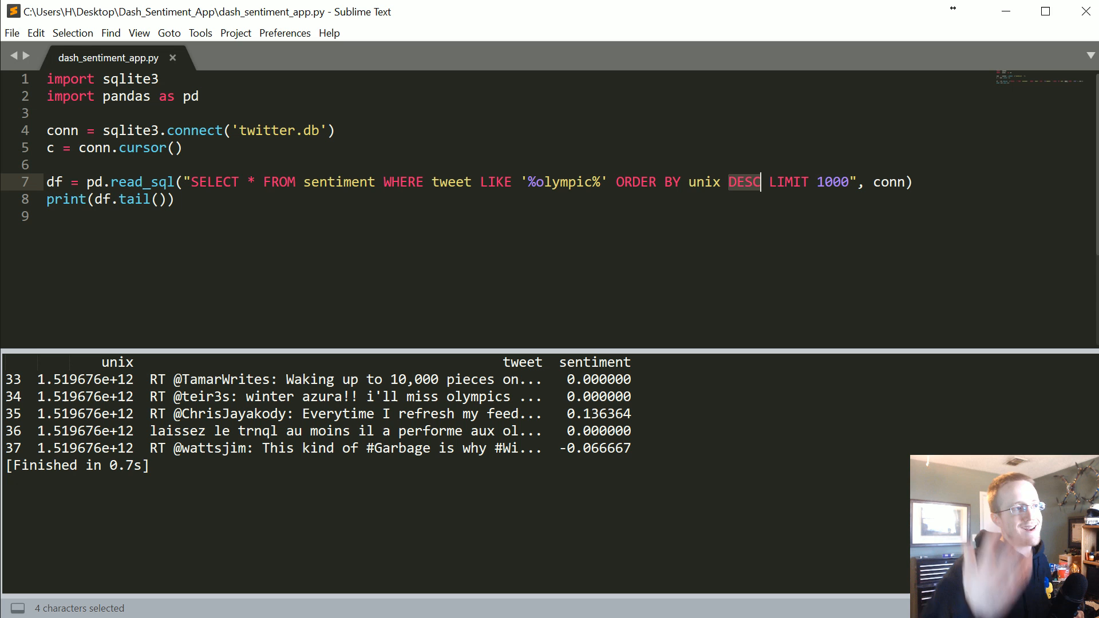
double_click(787, 182)
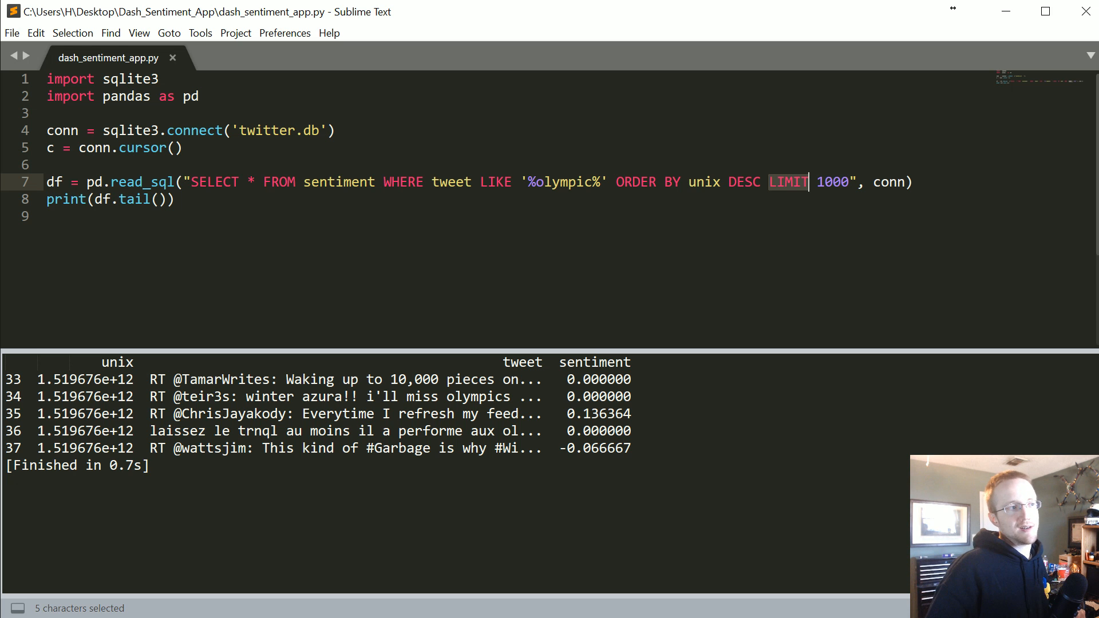
double_click(832, 182)
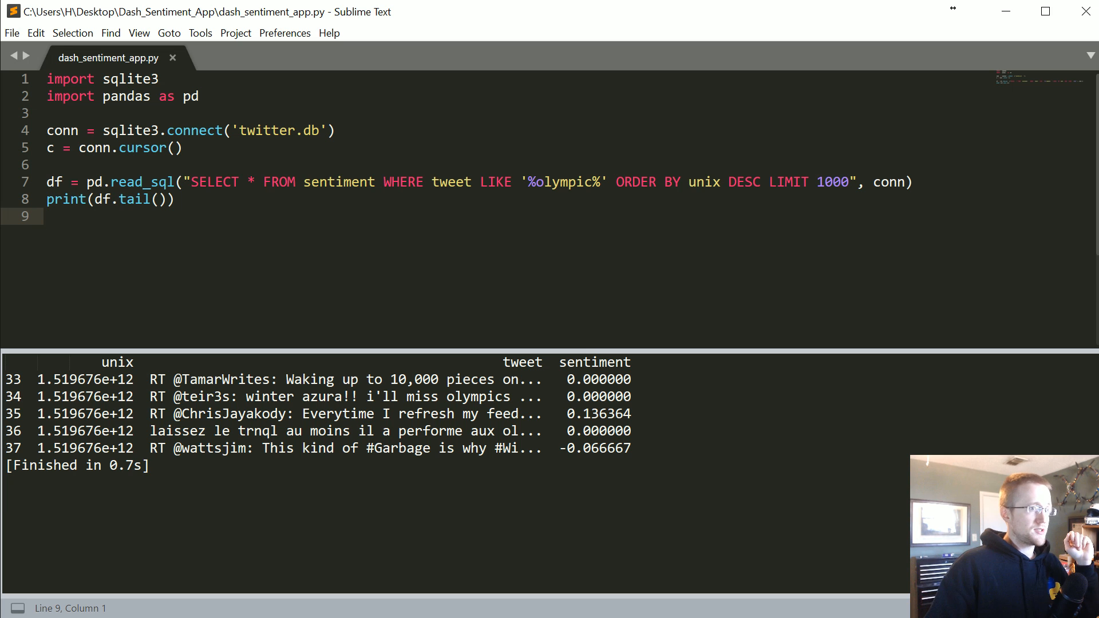
double_click(743, 182)
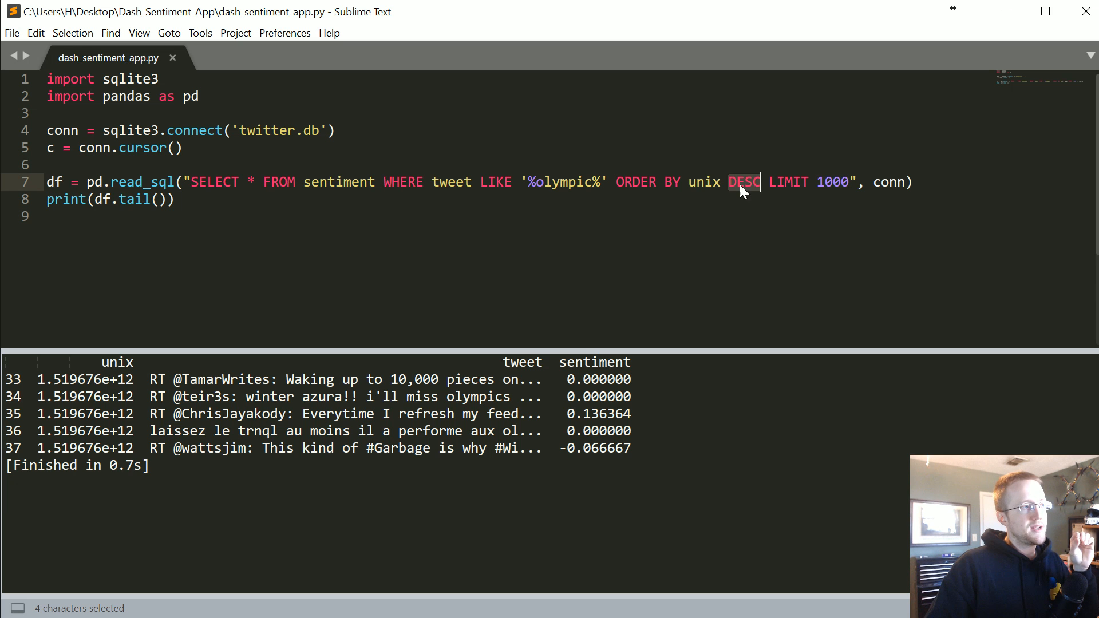
double_click(702, 182)
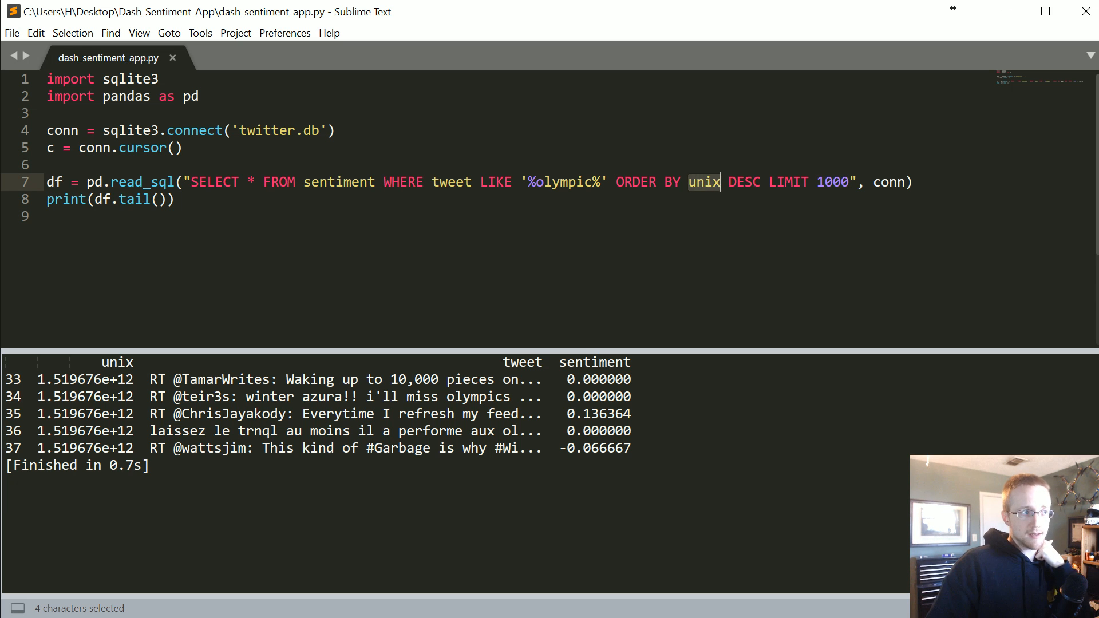
double_click(832, 182)
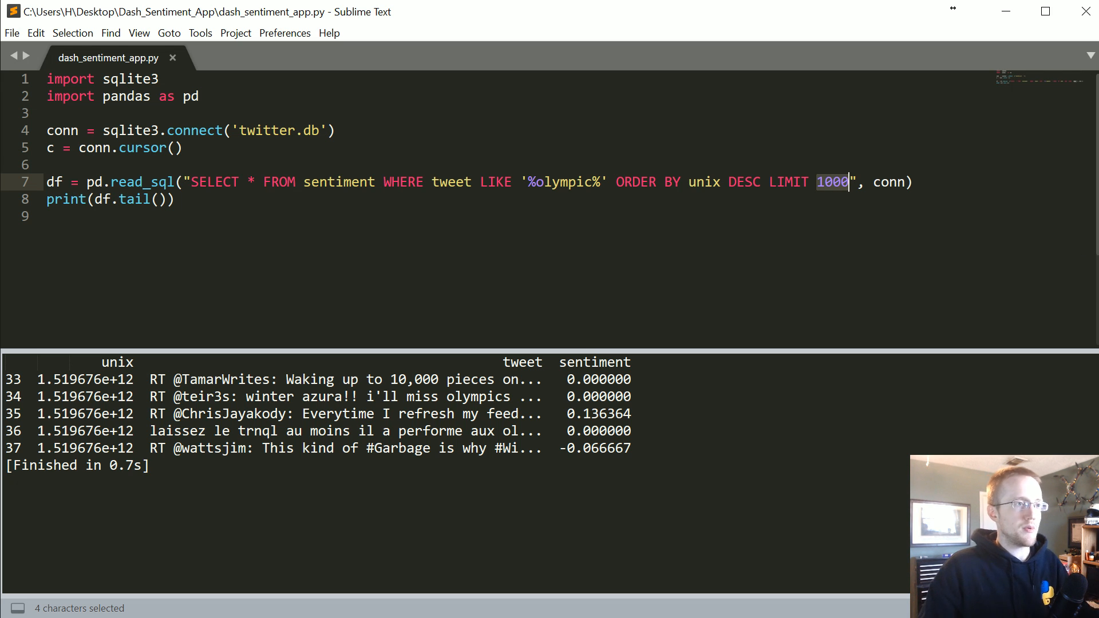
mouse_move(1019, 187)
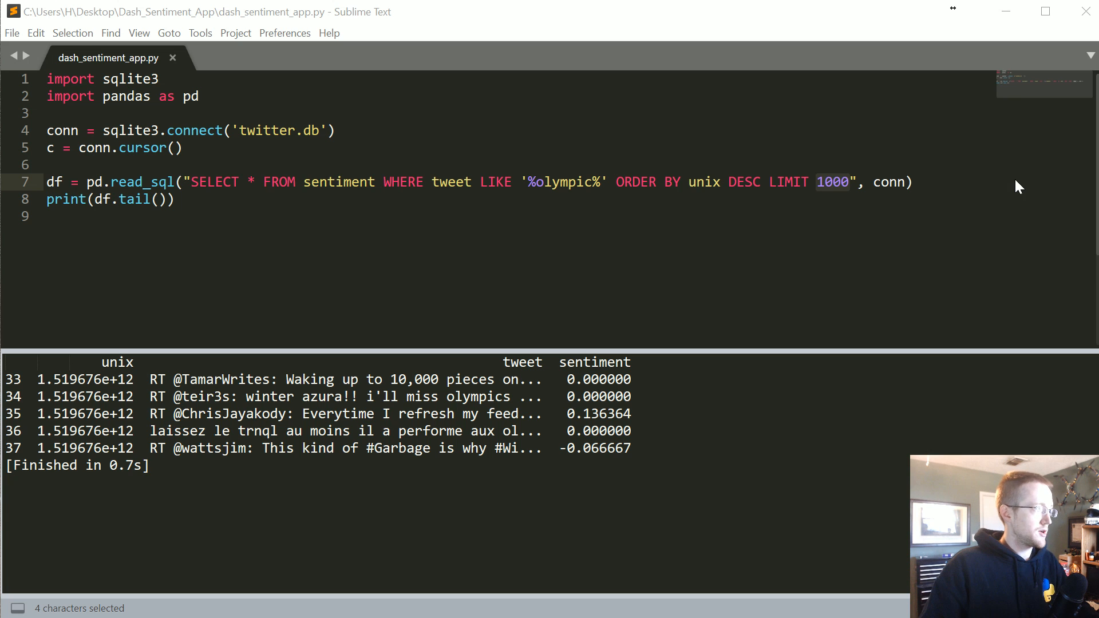
Step: Add df.sort_values('unix', inplace=True) after read_sql and a blank line before print
type("DF")
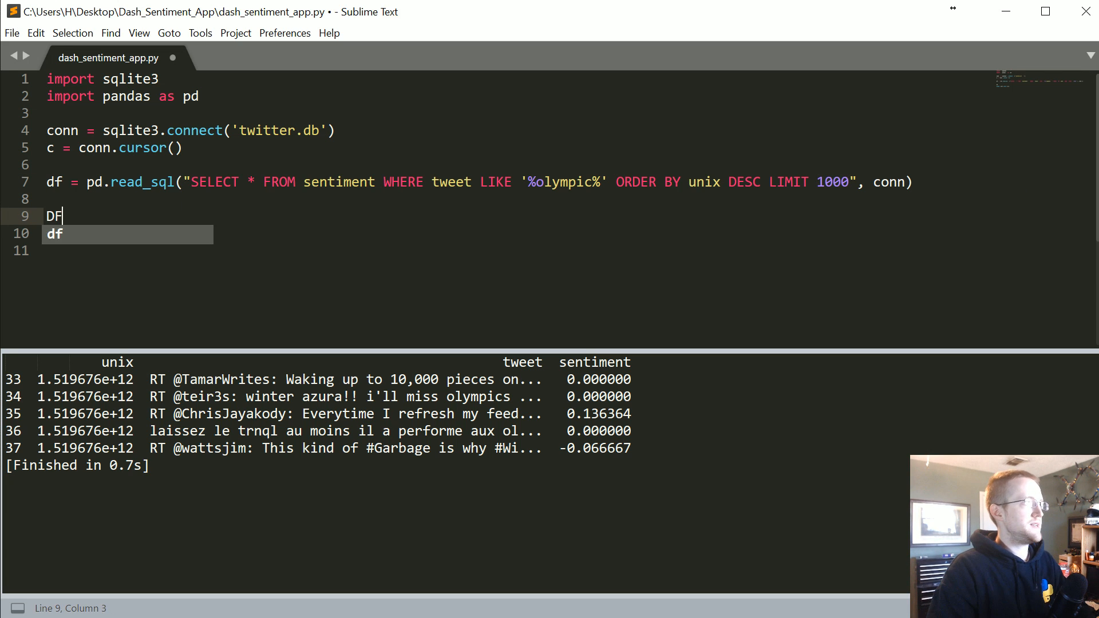
type("df.sort")
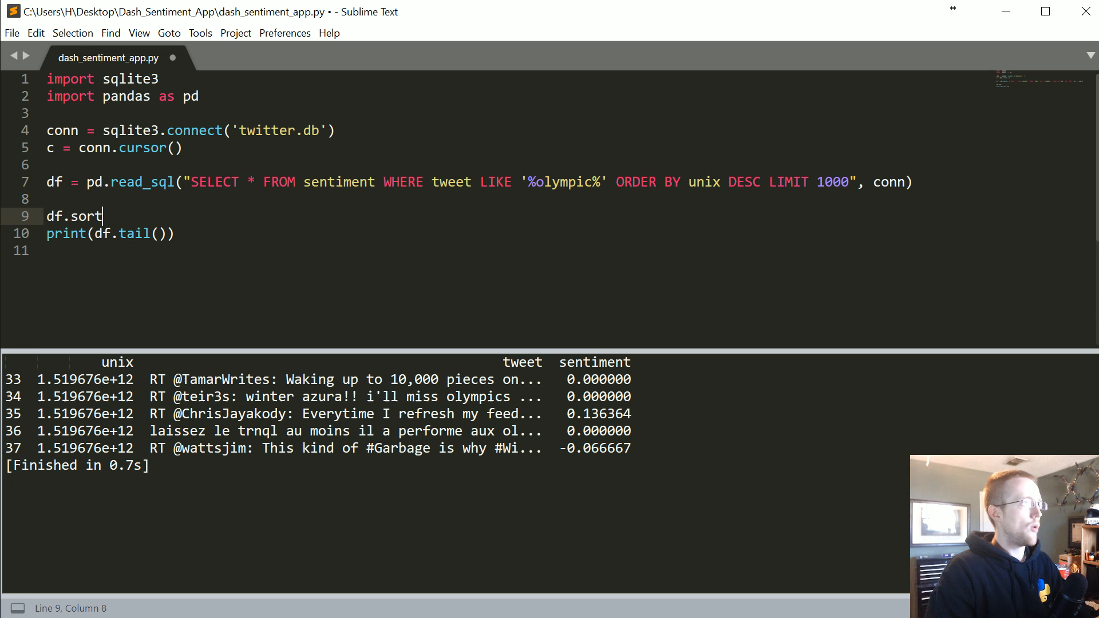
type("_values()")
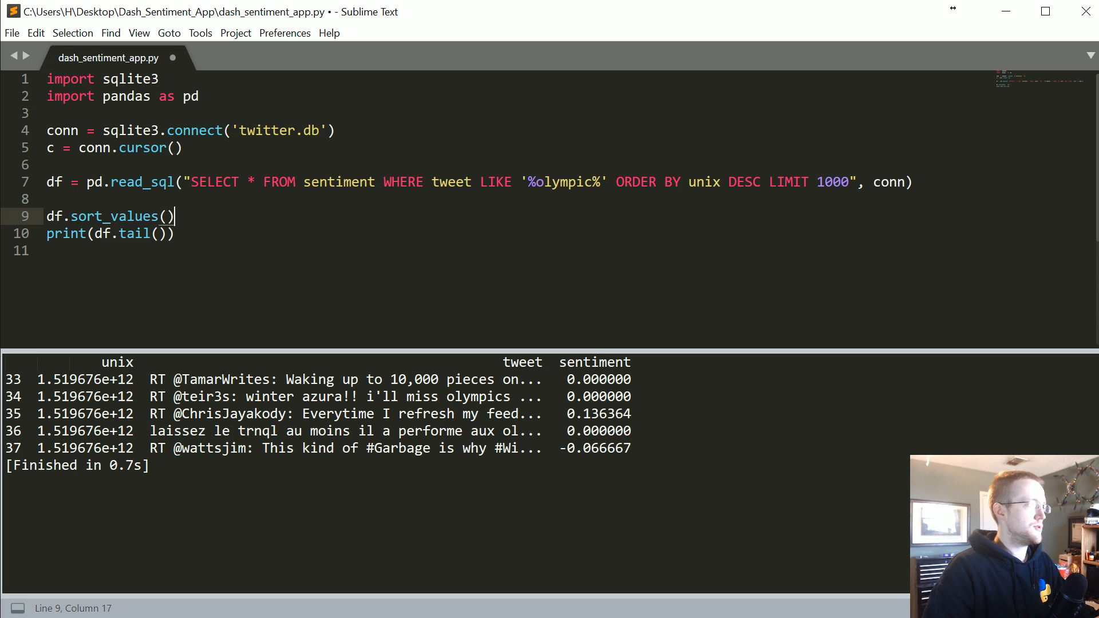
type("'un")
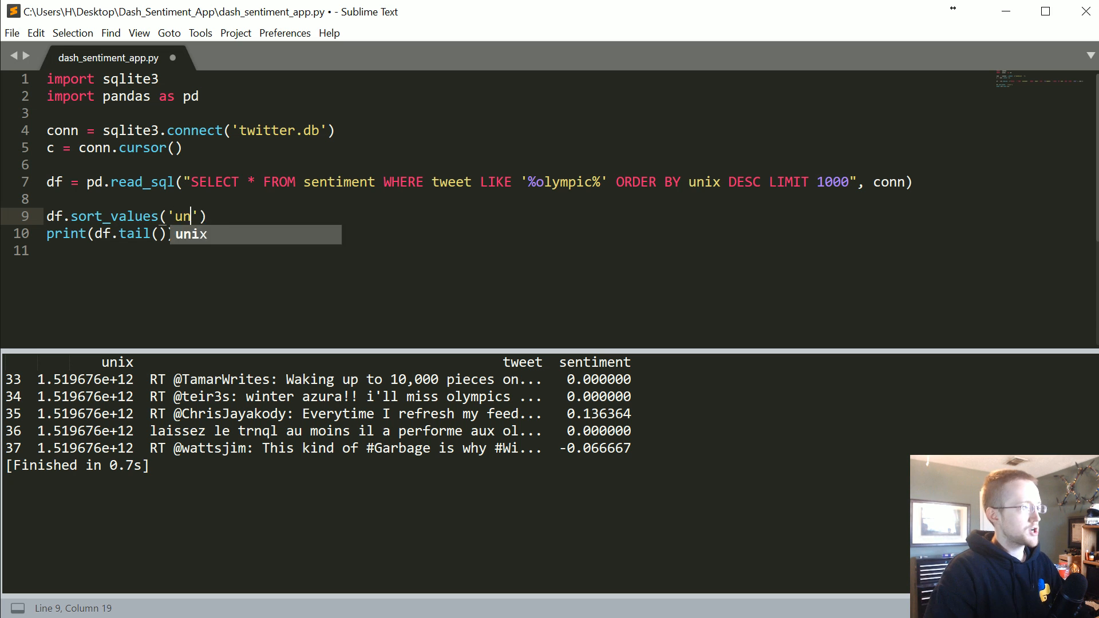
type("ix', inpalc")
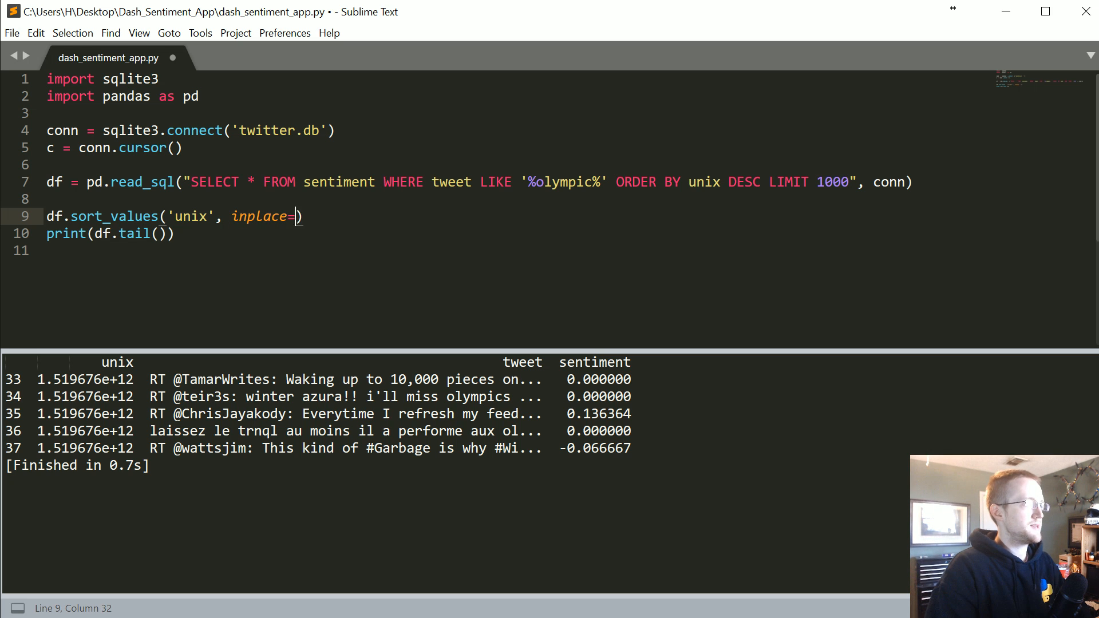
type("True")
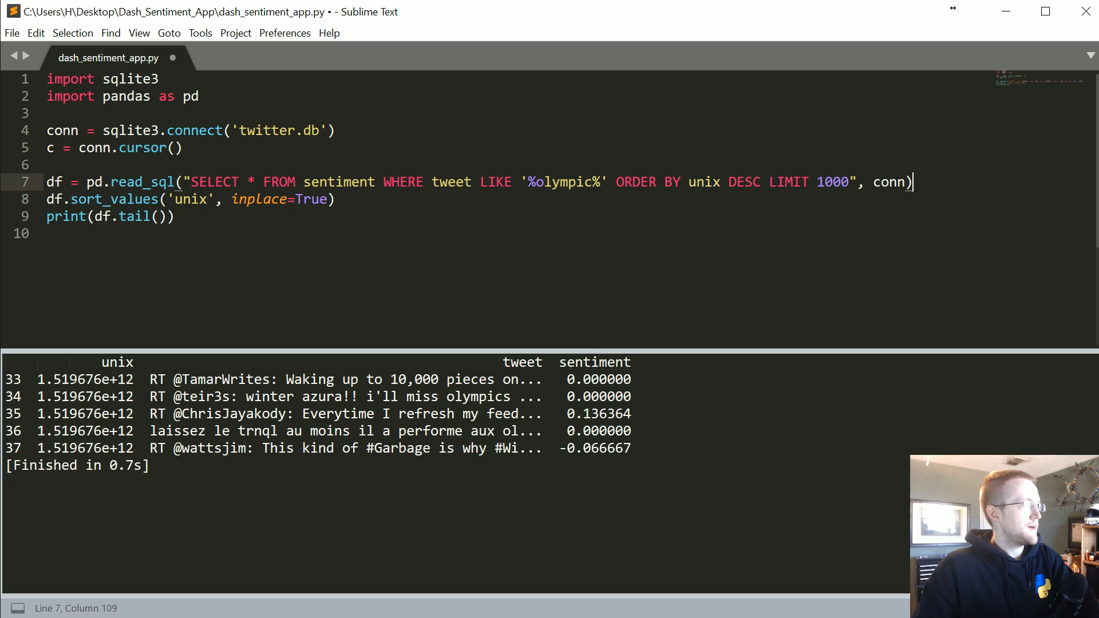
key("Enter")
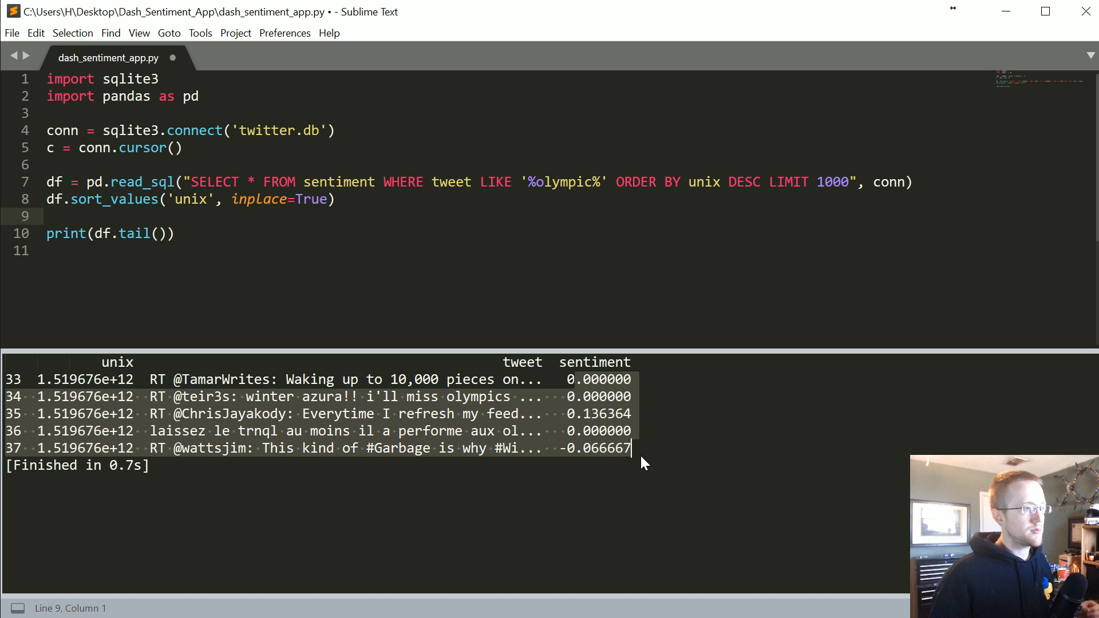
mouse_move(667, 443)
type("df[")
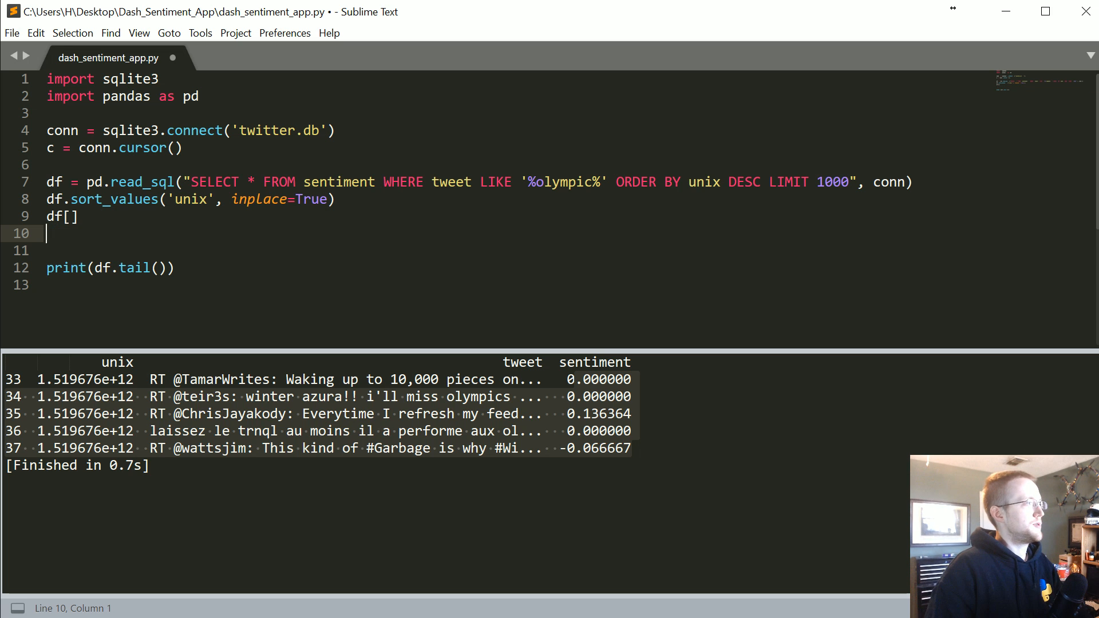
Step: Start df['smoothed_sentiment'] = df['sentiment'].rolling() on line 9, noting the 1000-row limit
type("'")
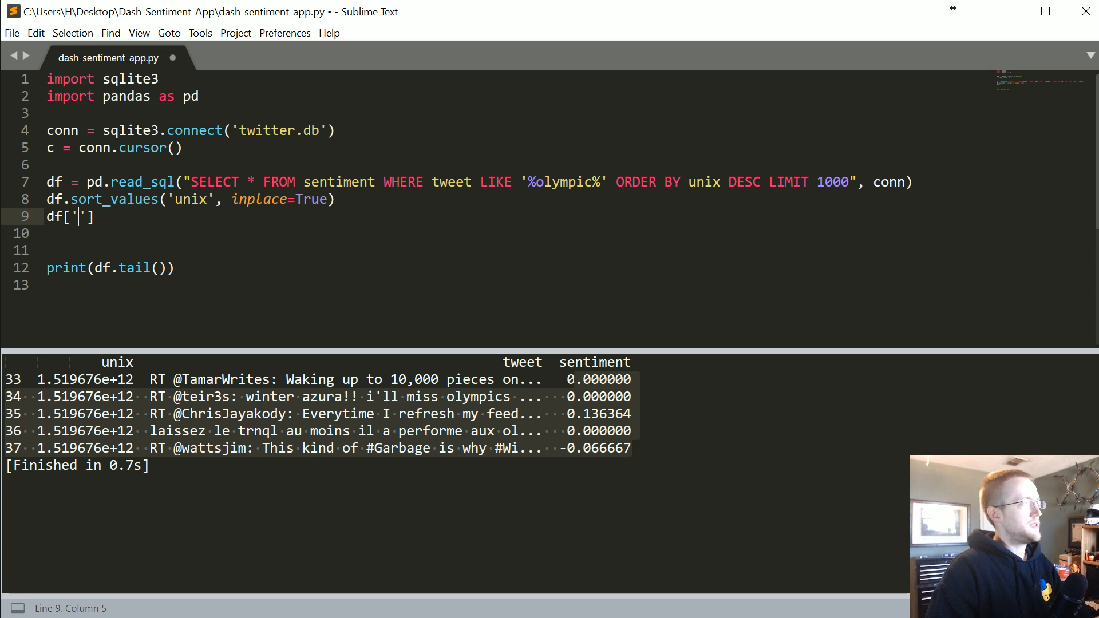
type("smoothed_sent")
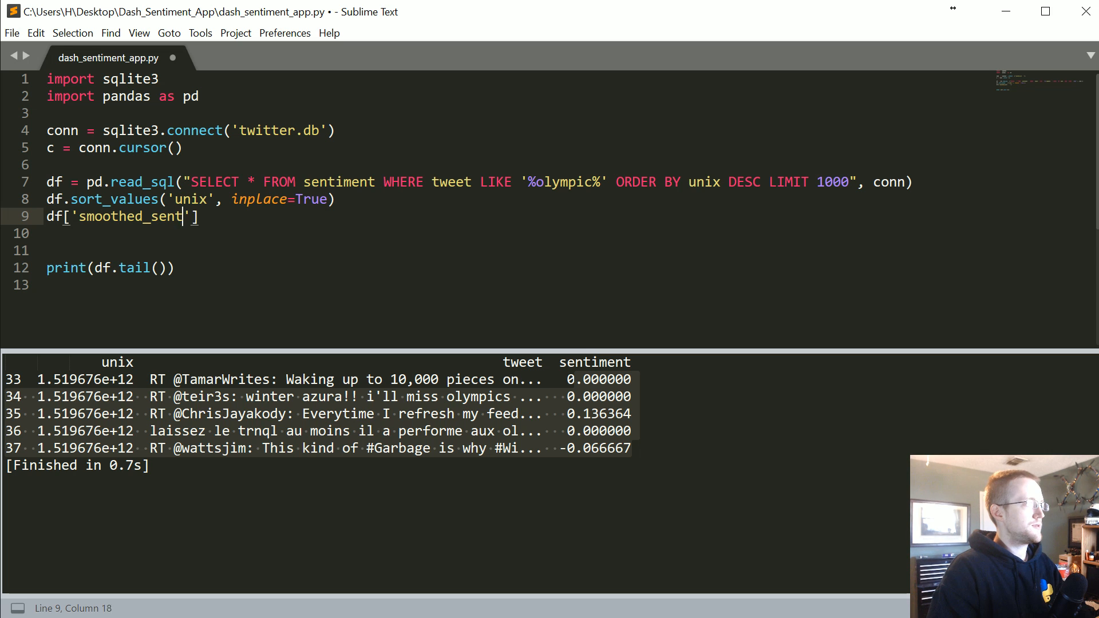
type("iment'] =")
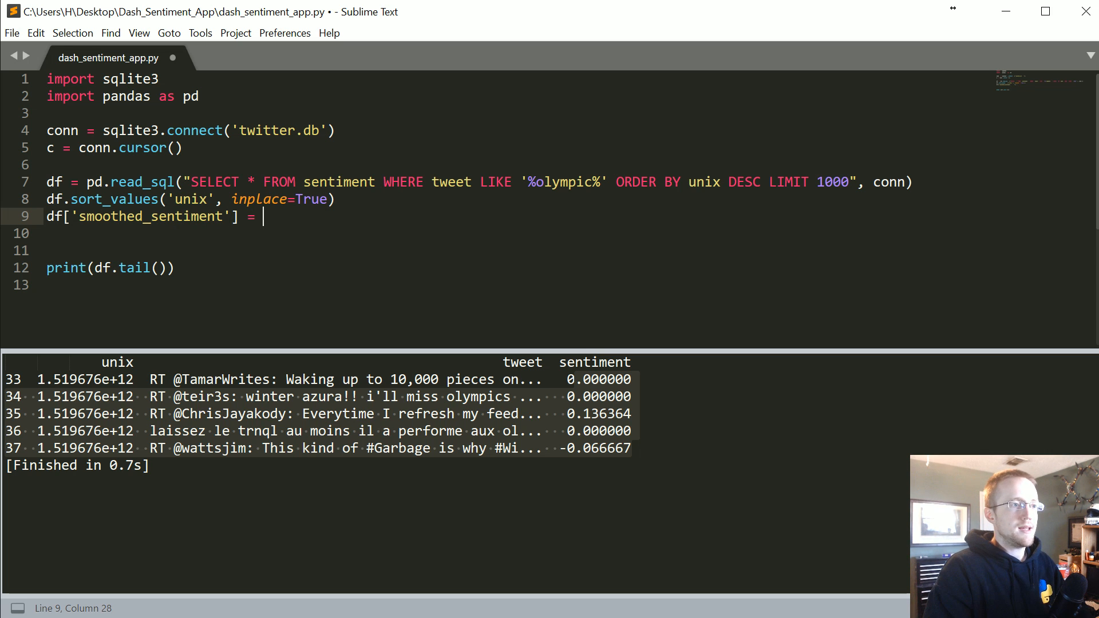
type("df")
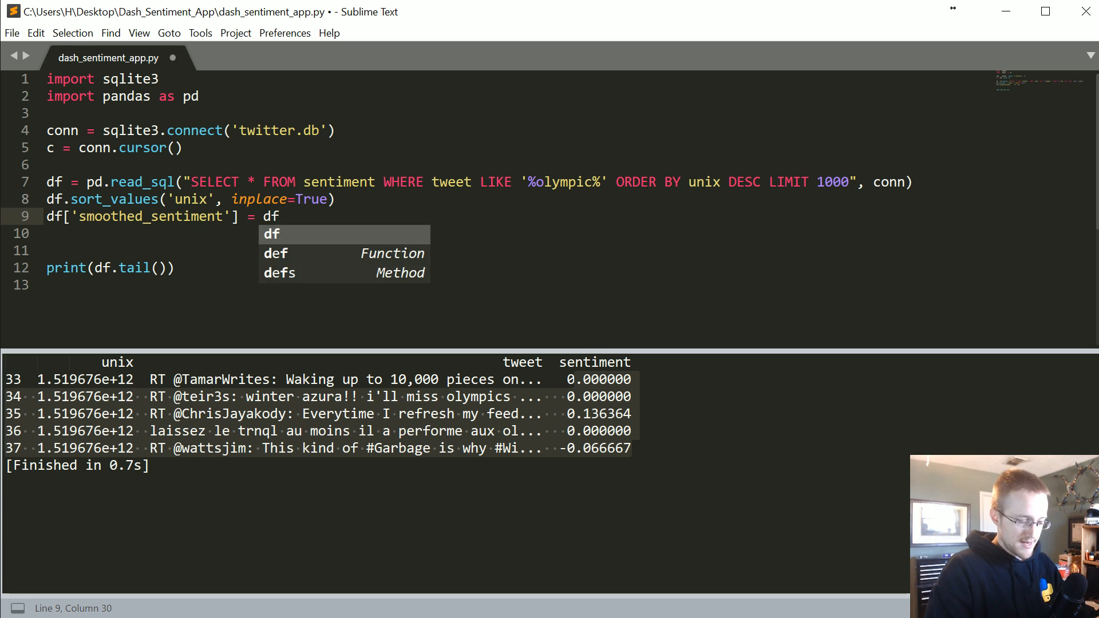
type("['setn'")
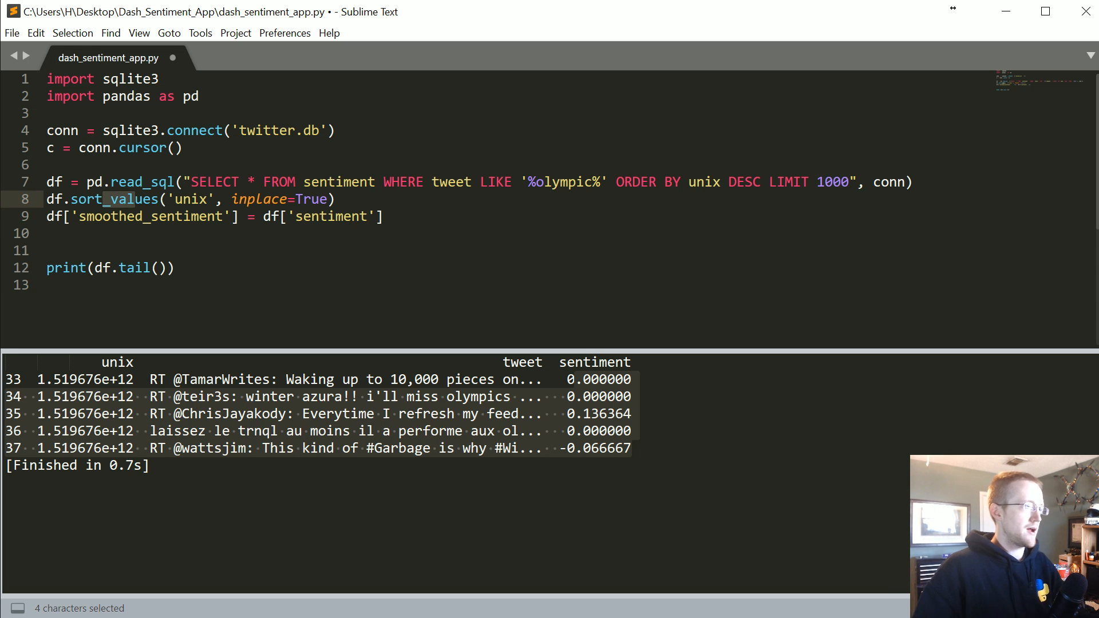
type(".ro")
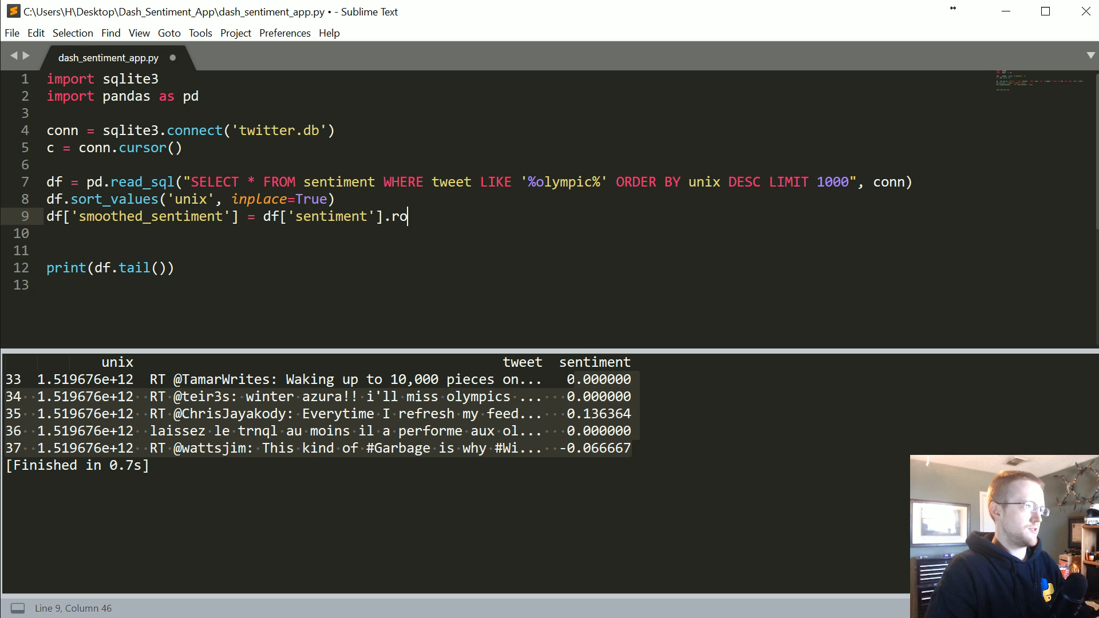
type("lling()")
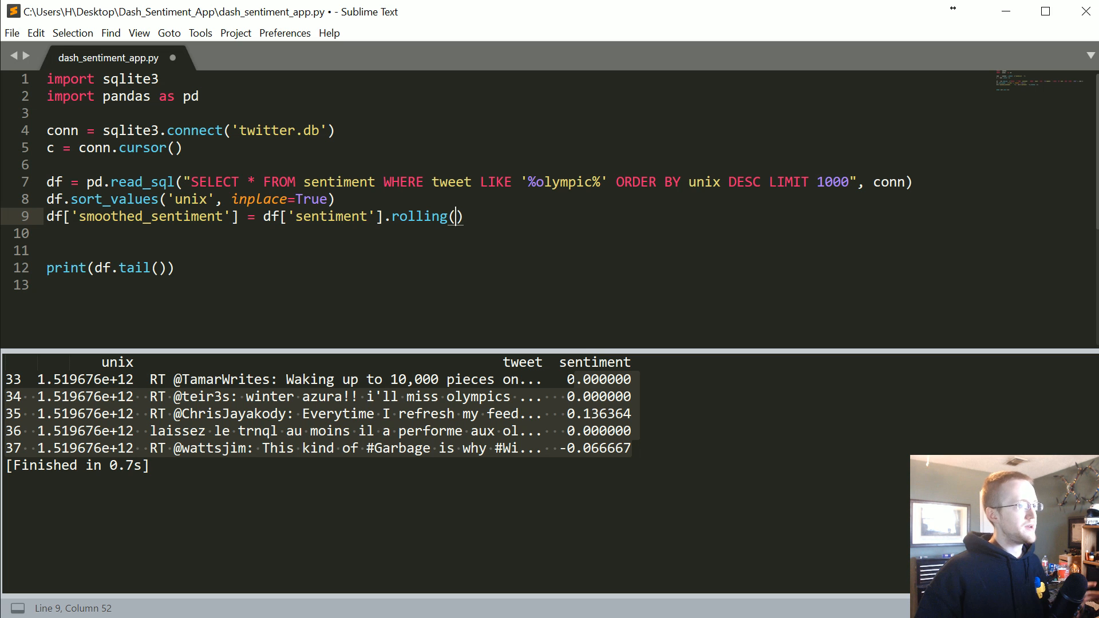
double_click(832, 182)
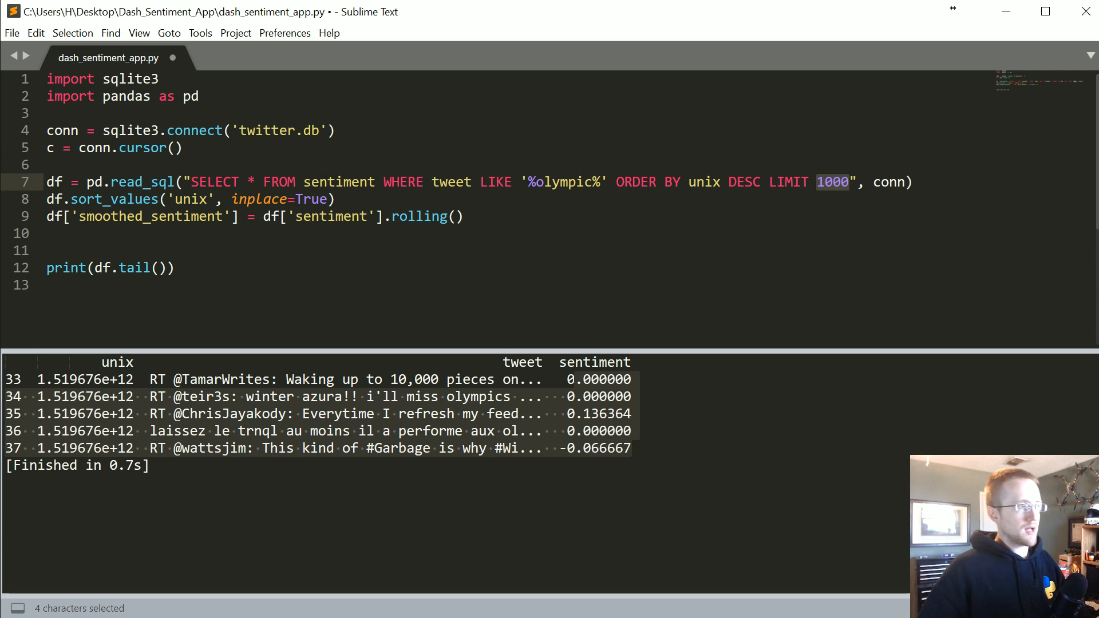
Step: Fill the rolling window argument with int(len(df)/5), one fifth of the dataframe length
left_click(455, 217)
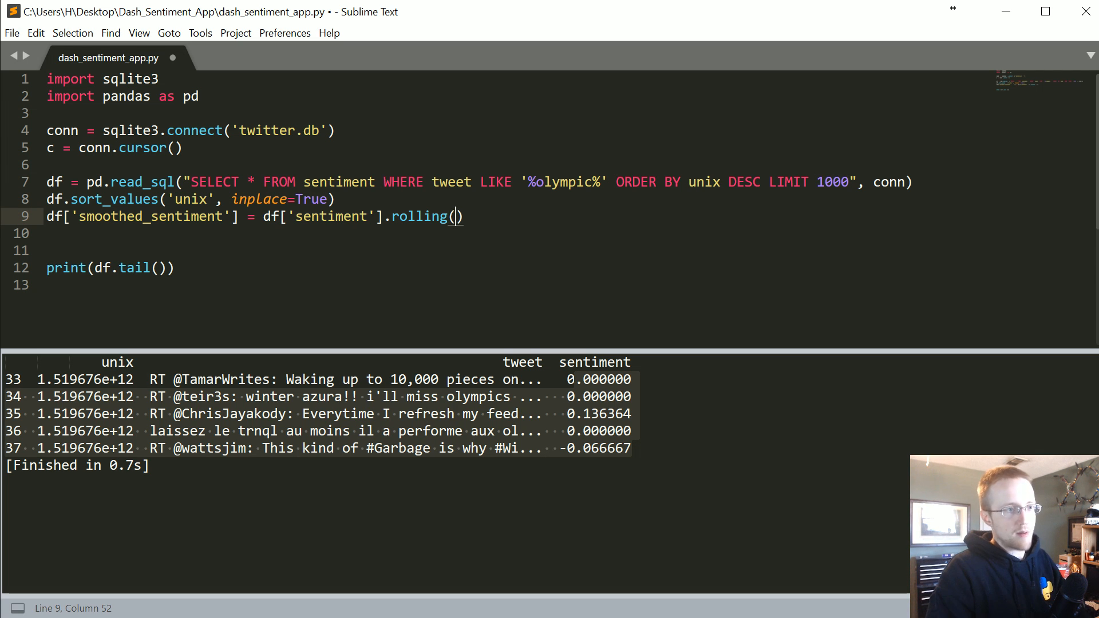
type("int()")
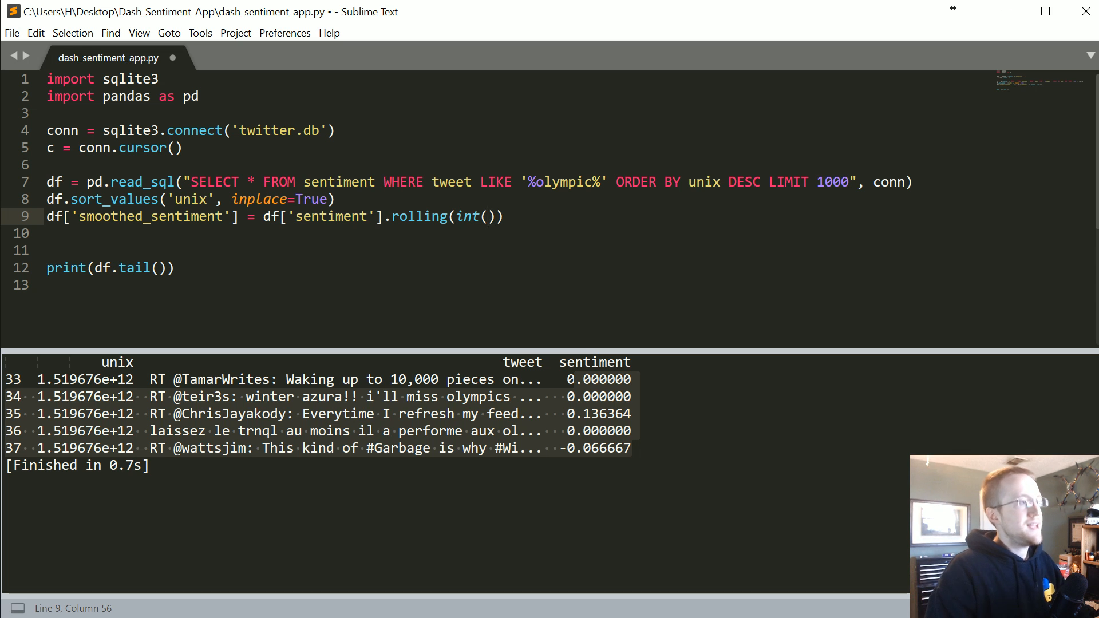
type("len(df")
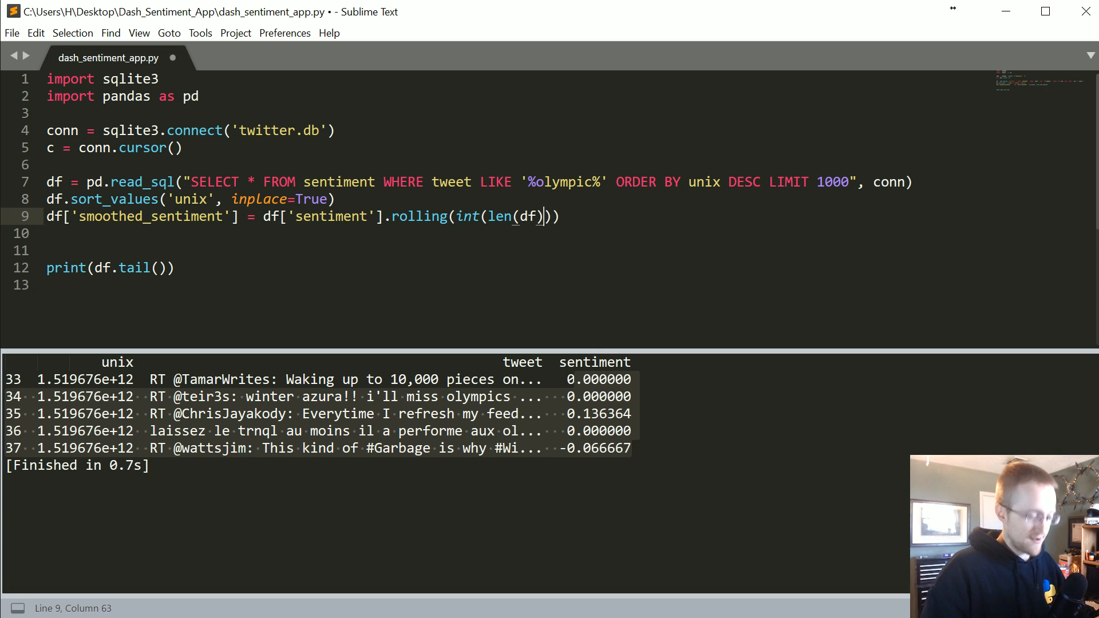
type("/")
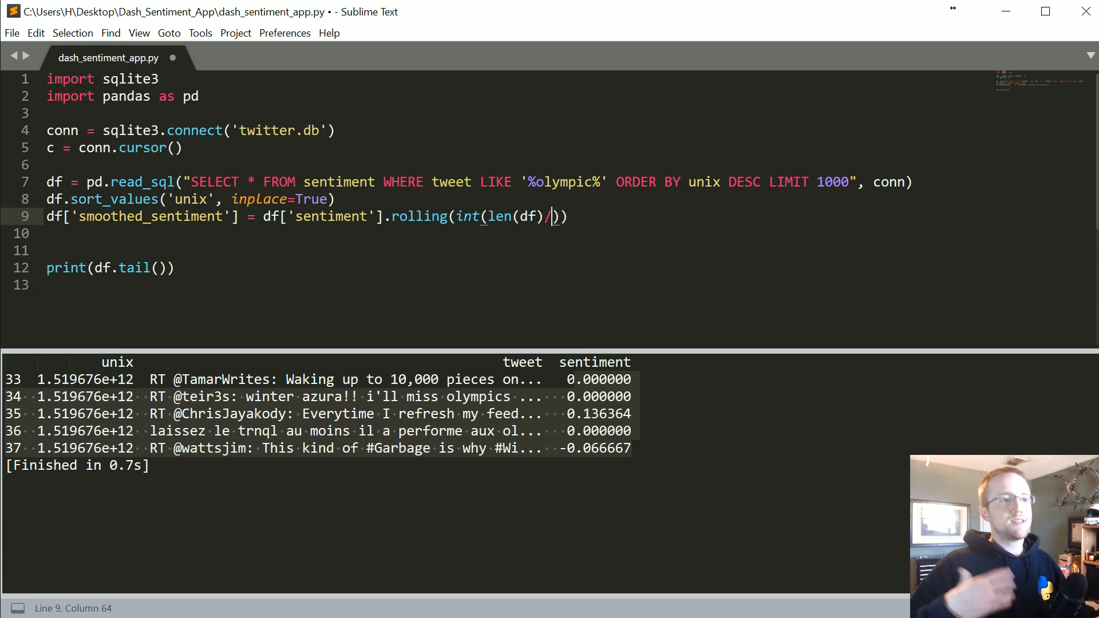
type("5")
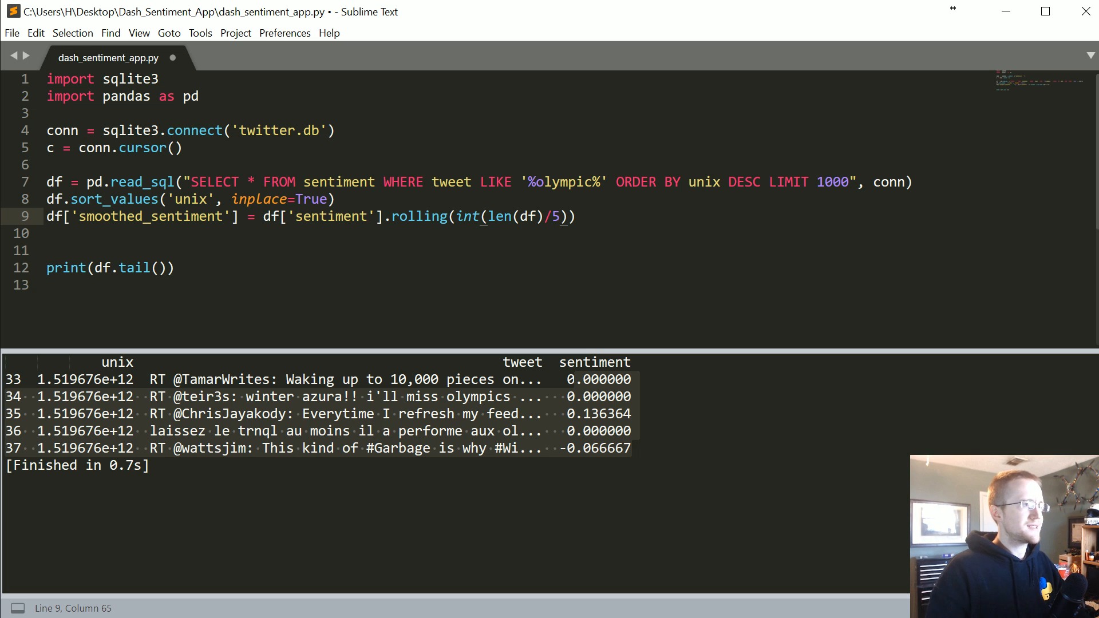
double_click(832, 182)
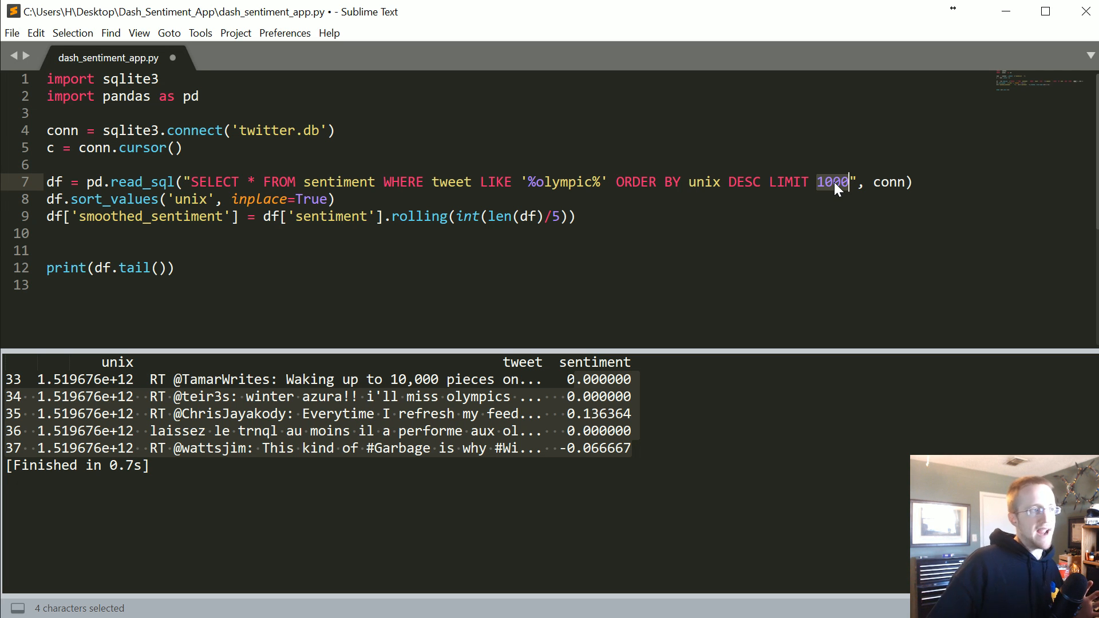
left_click(575, 217)
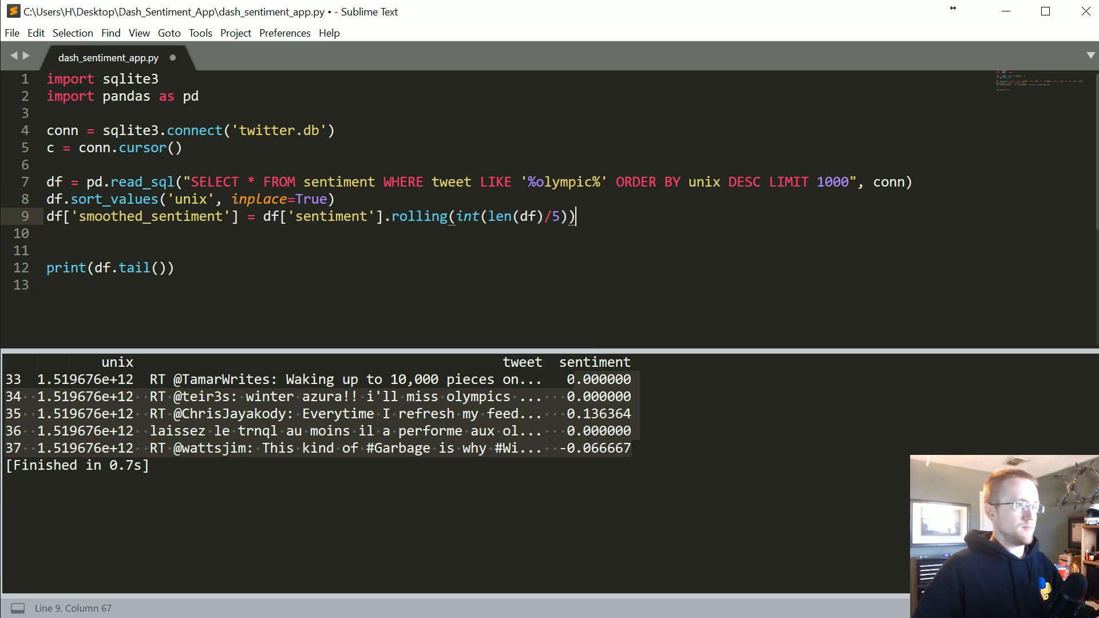
Step: Append .mean() so smoothed_sentiment is the rolling mean of the sentiment values
type(".mean()")
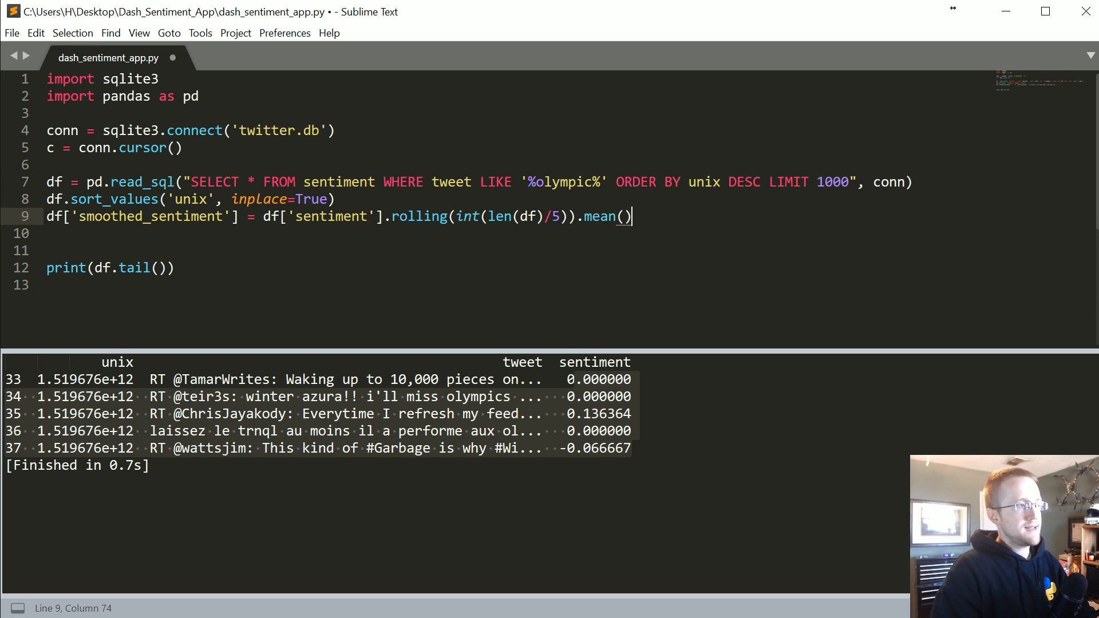
key("Left")
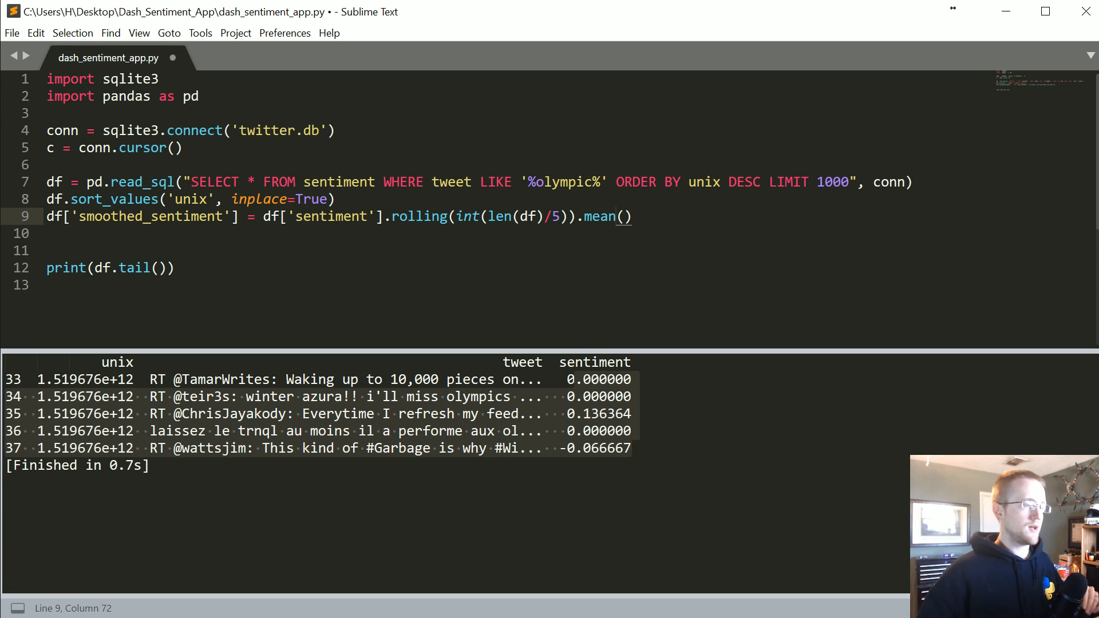
double_click(599, 217)
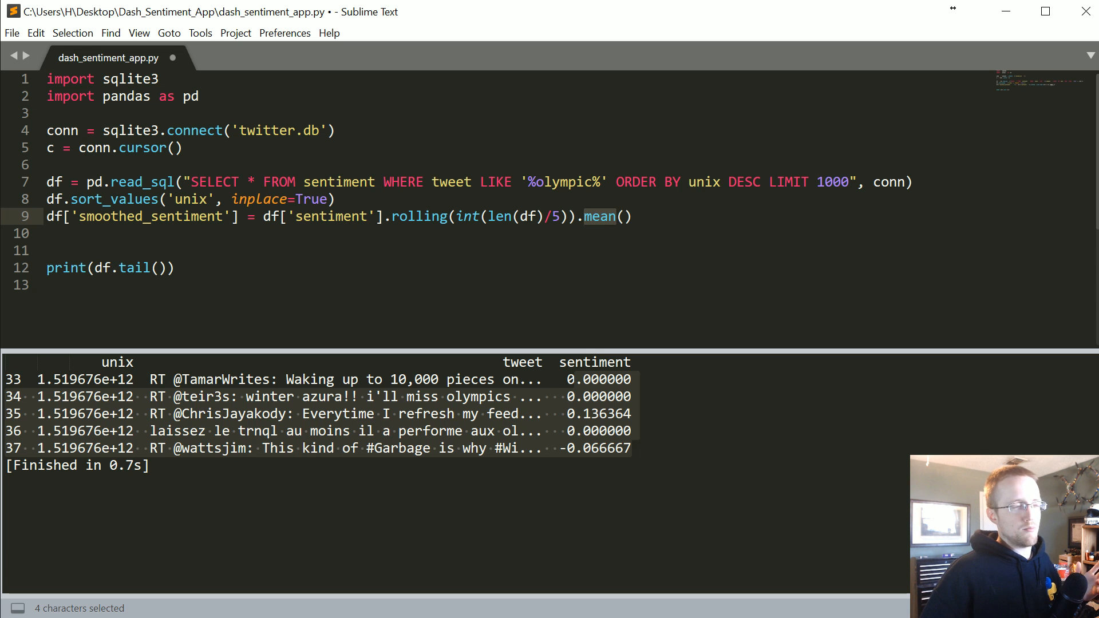
left_click(628, 216)
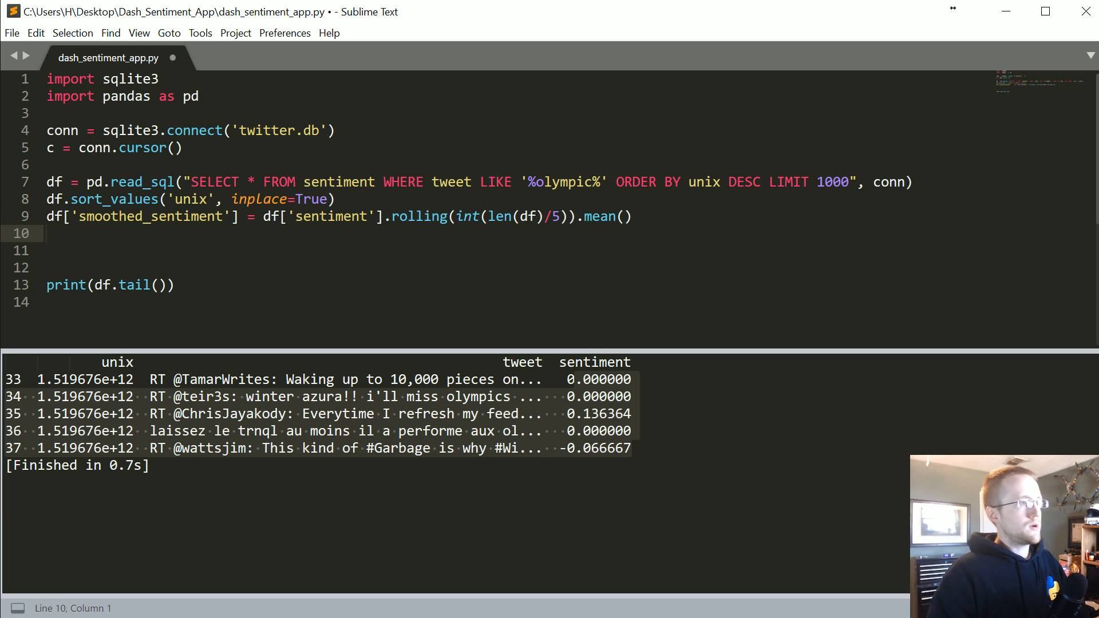
Step: Add df.dropna(inplace=True) on line 10 and rerun to print the tail with smoothed_sentiment
type("df.drop")
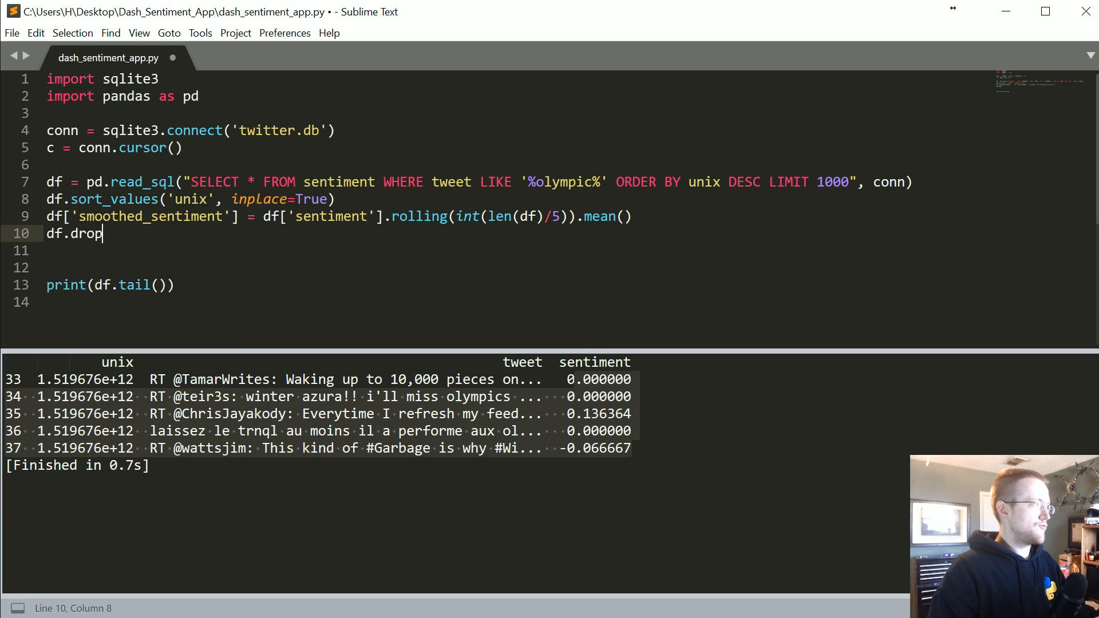
type("na(inplace")
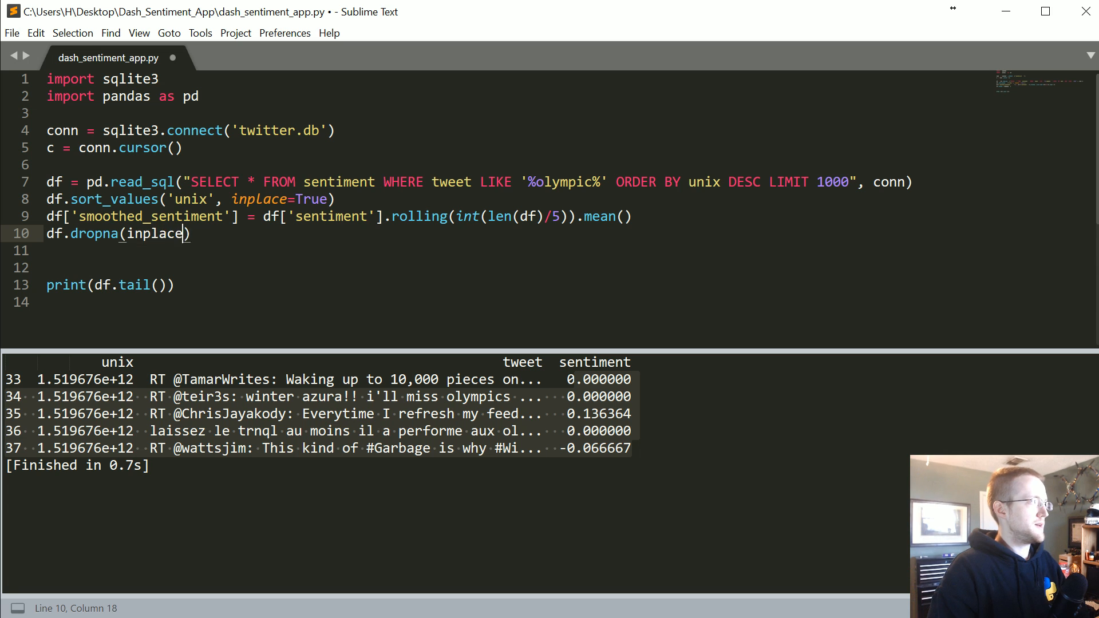
type("=True")
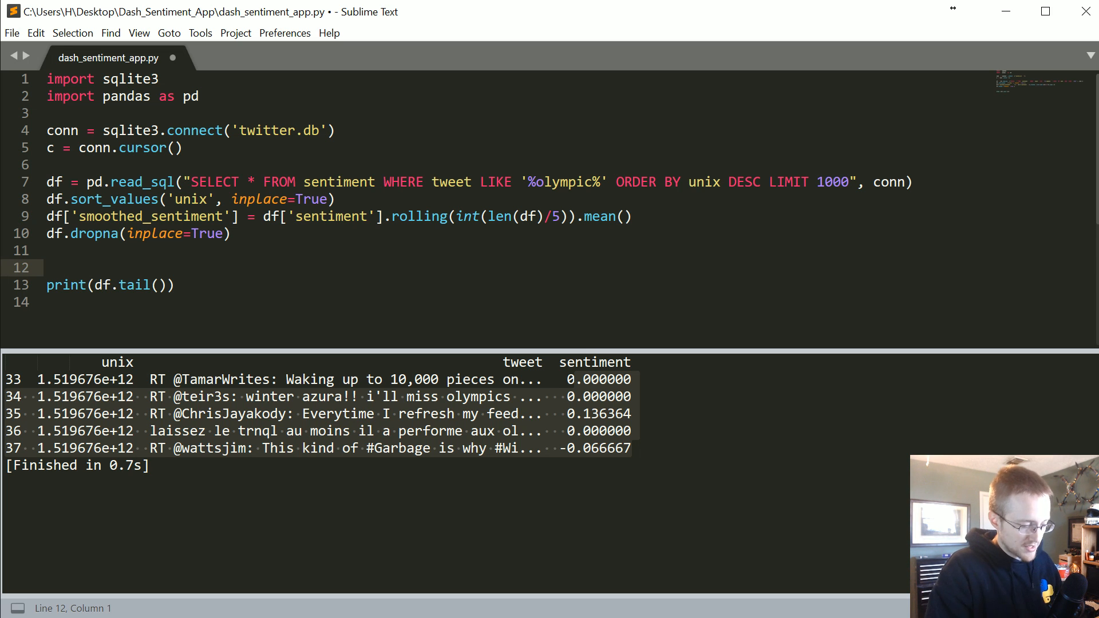
key("ctrl+b")
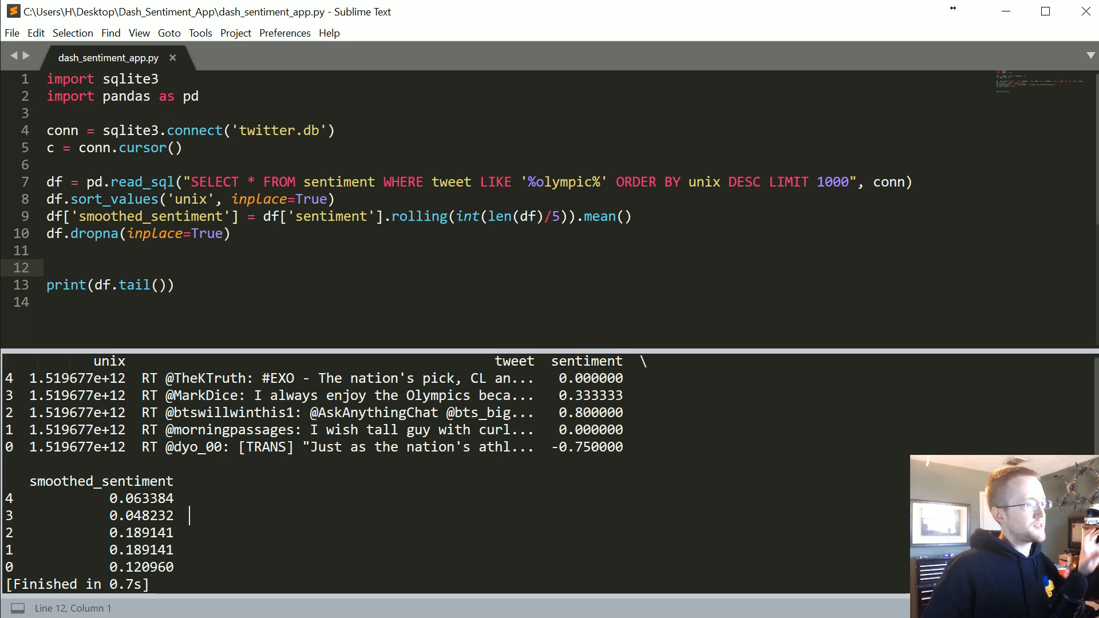
Step: Highlight the olympic search term in the query while reviewing the smoothed output
double_click(562, 182)
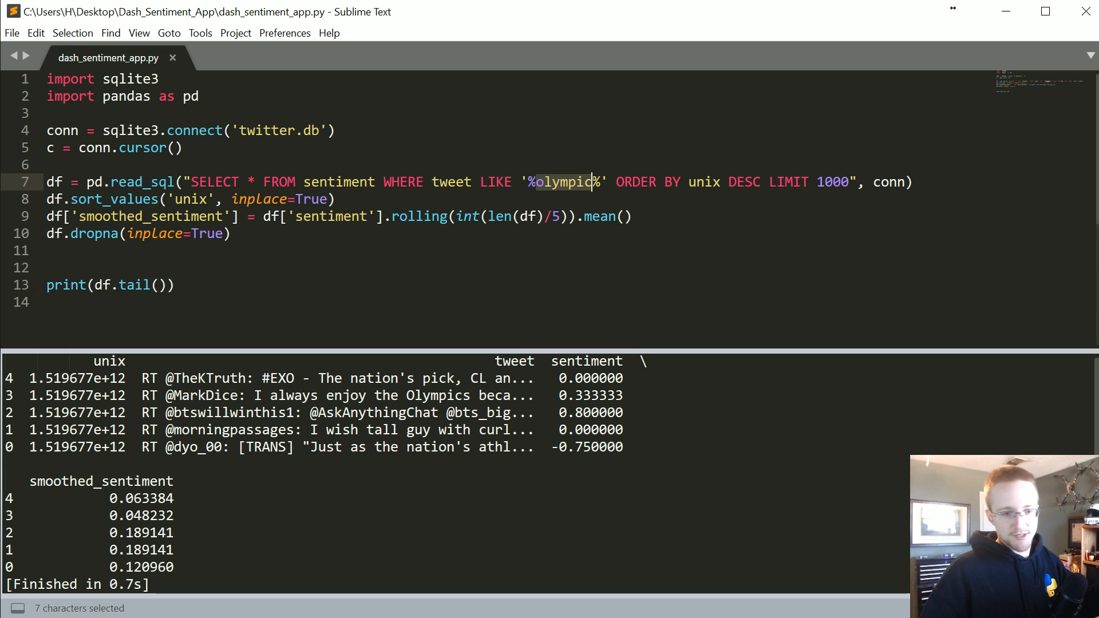
mouse_move(1074, 221)
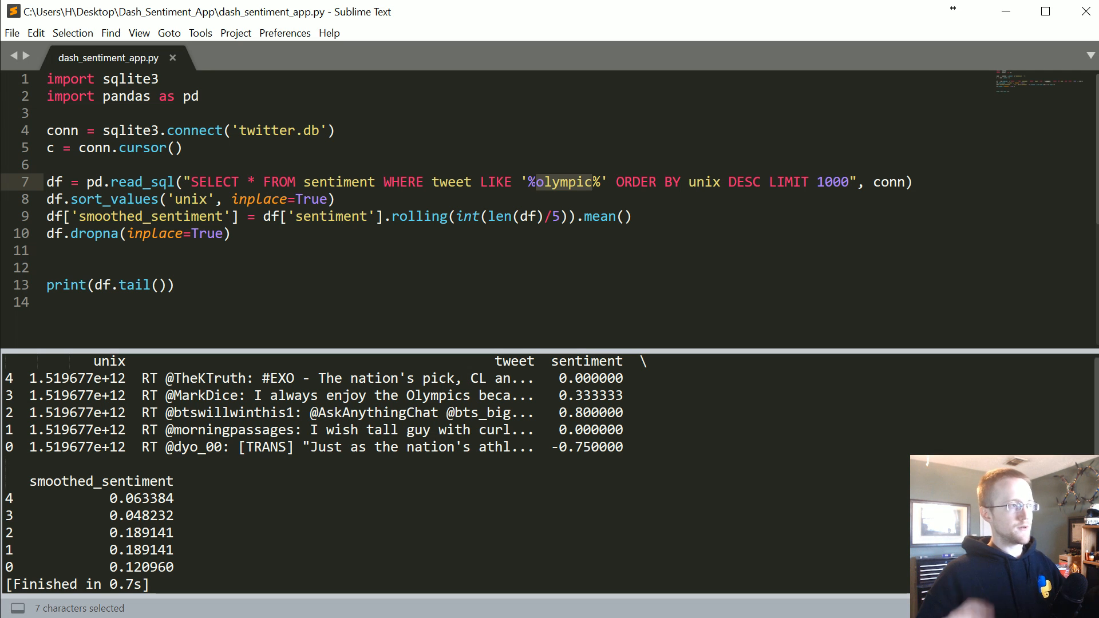
mouse_move(554, 196)
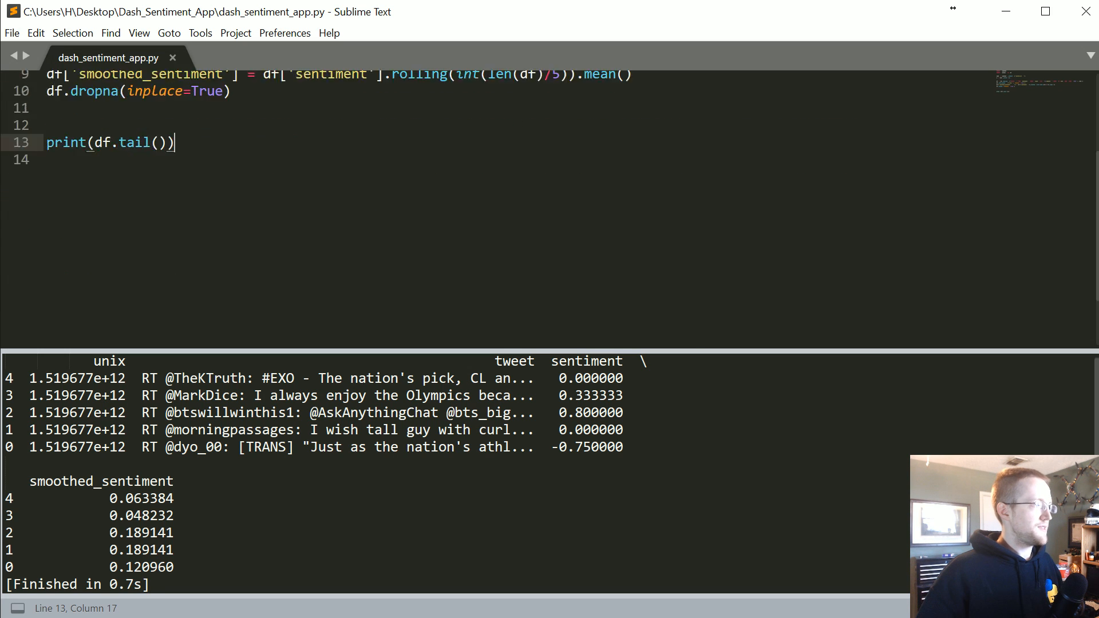
scroll("up", 3)
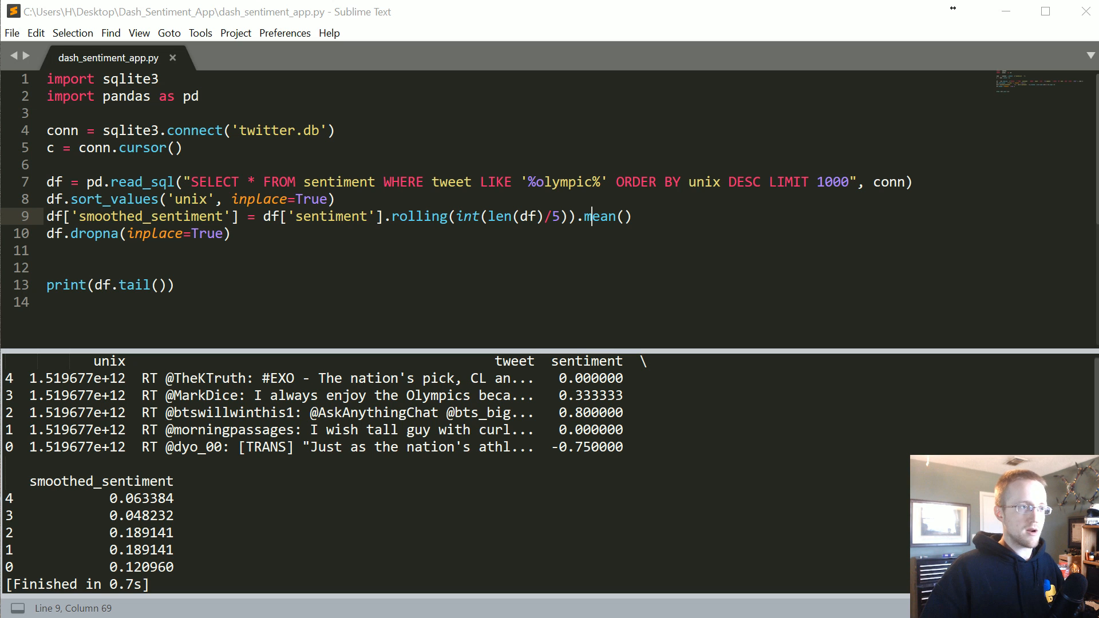
left_click(50, 302)
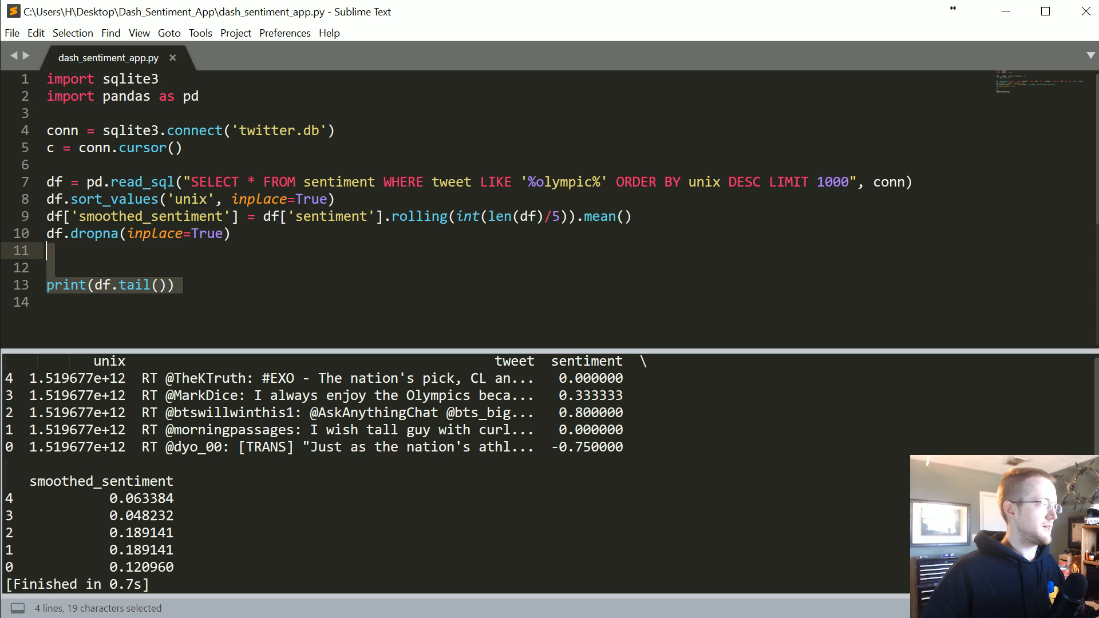
mouse_move(135, 251)
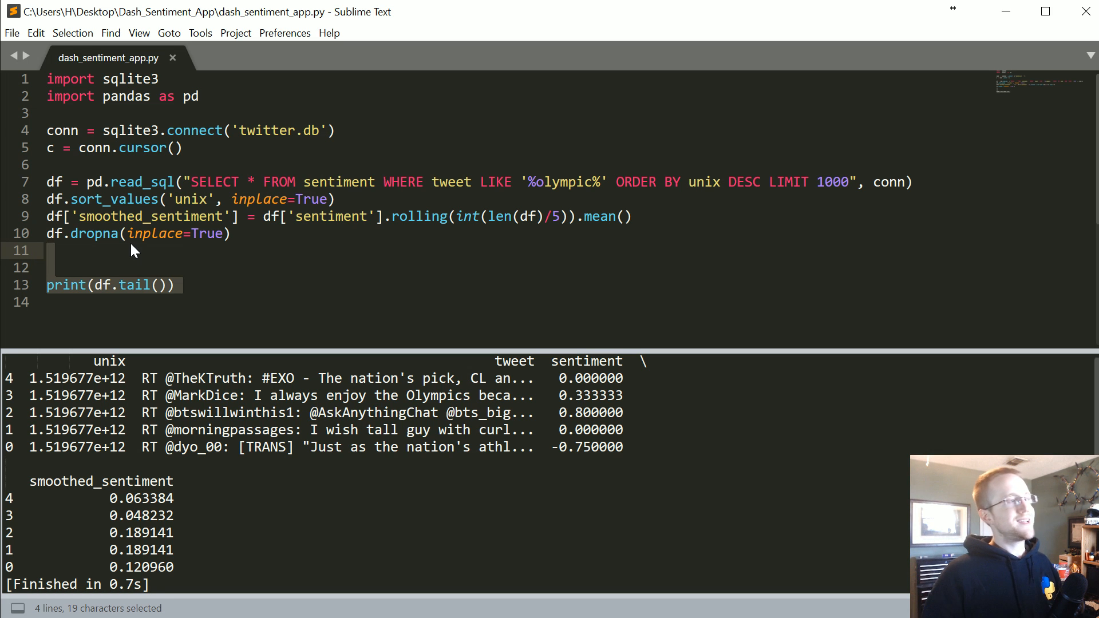